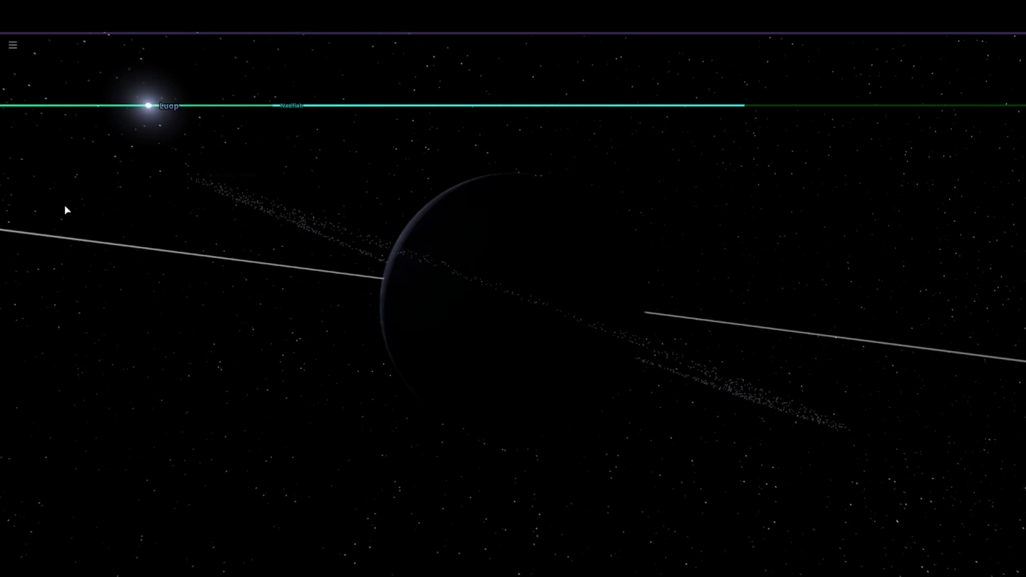
mouse_move(93, 77)
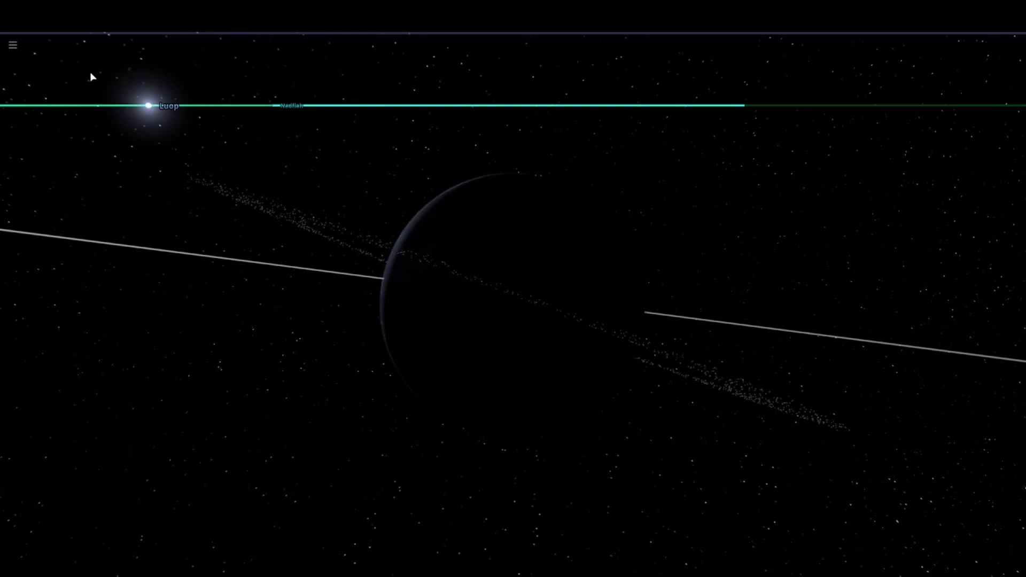
mouse_move(325, 302)
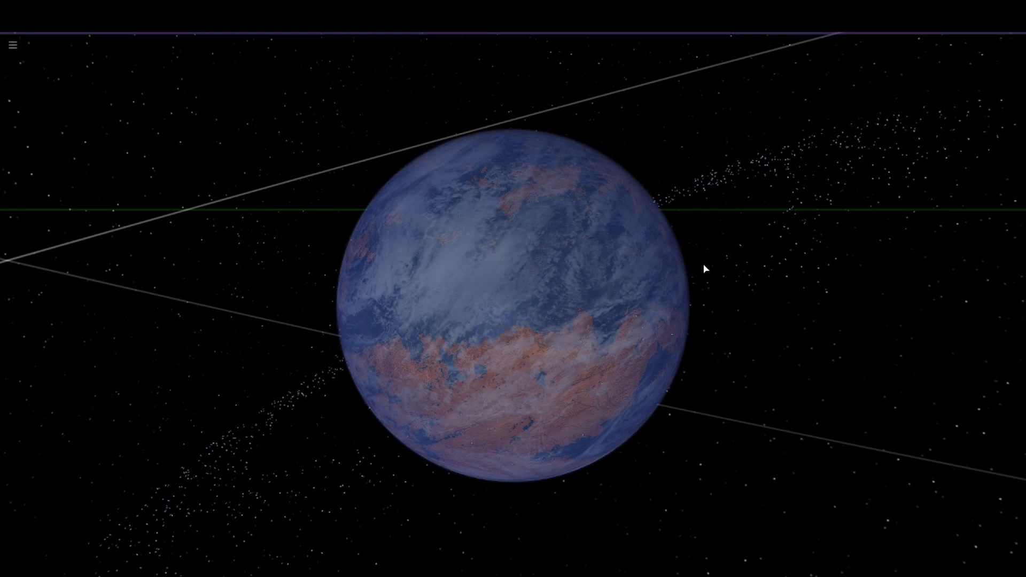
mouse_move(706, 270)
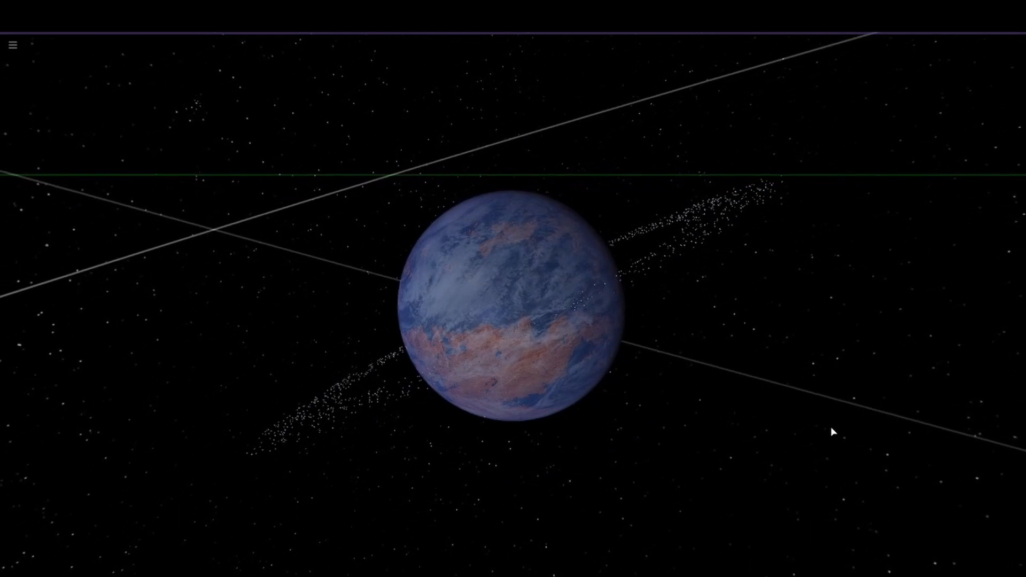
mouse_move(445, 72)
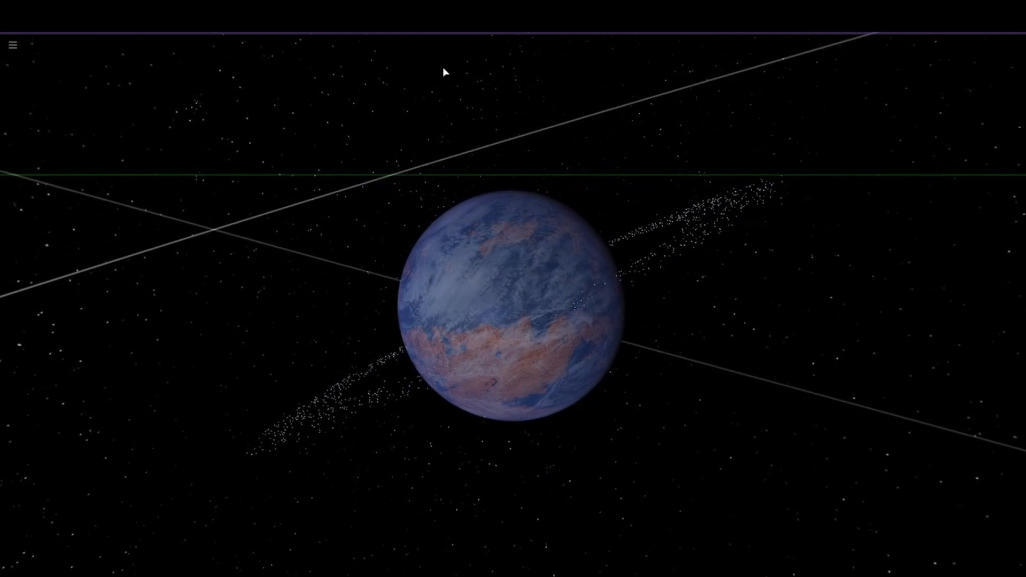
mouse_move(656, 180)
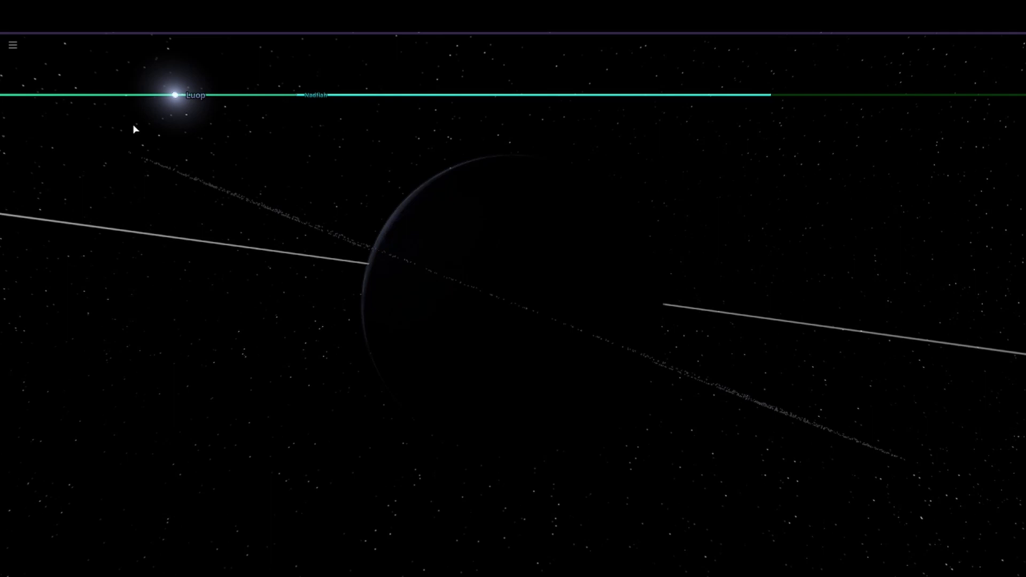
mouse_move(86, 218)
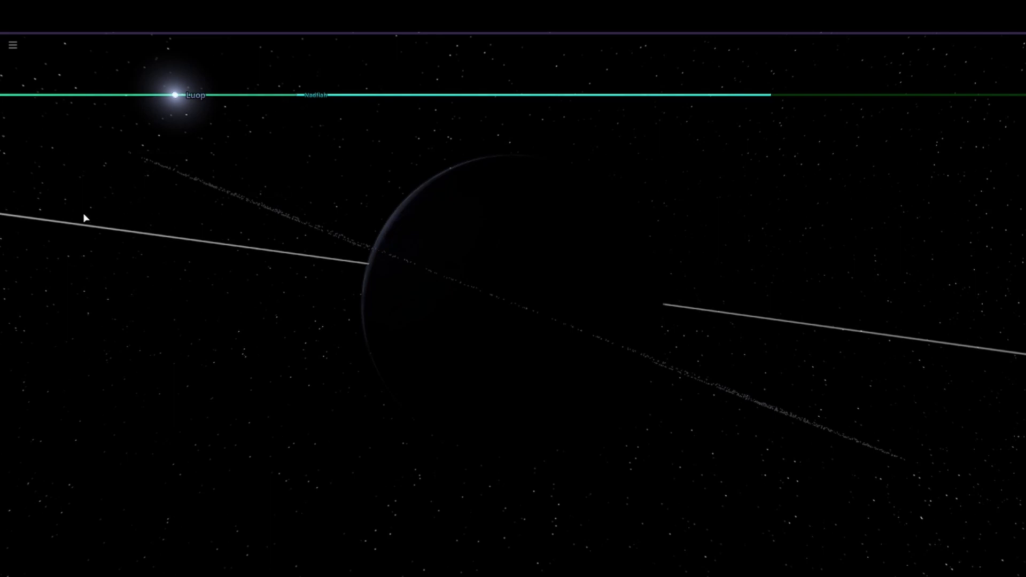
mouse_move(241, 120)
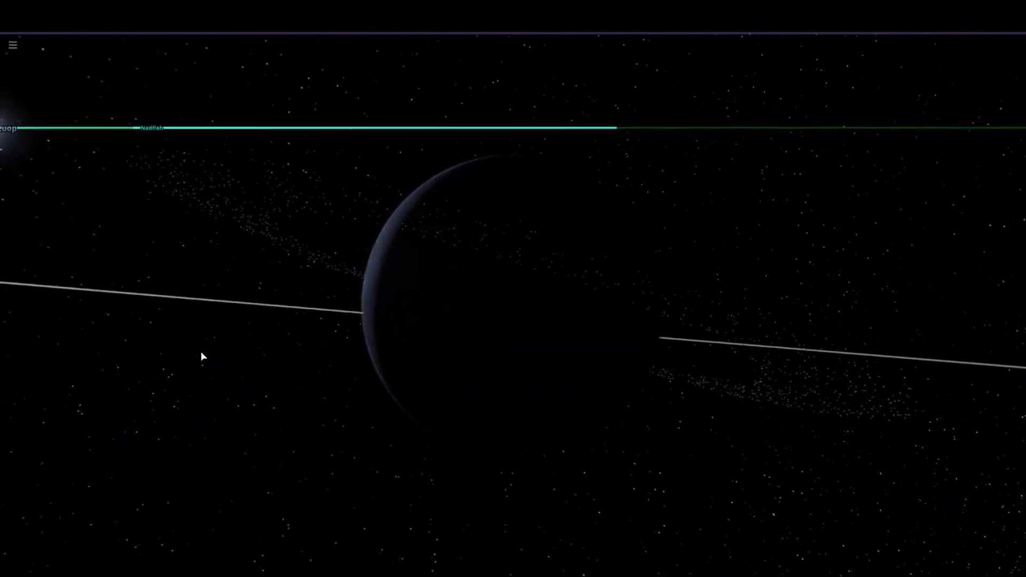
Select the star Luop and zoom out until its three planetary orbits are visible
scroll("up", 3)
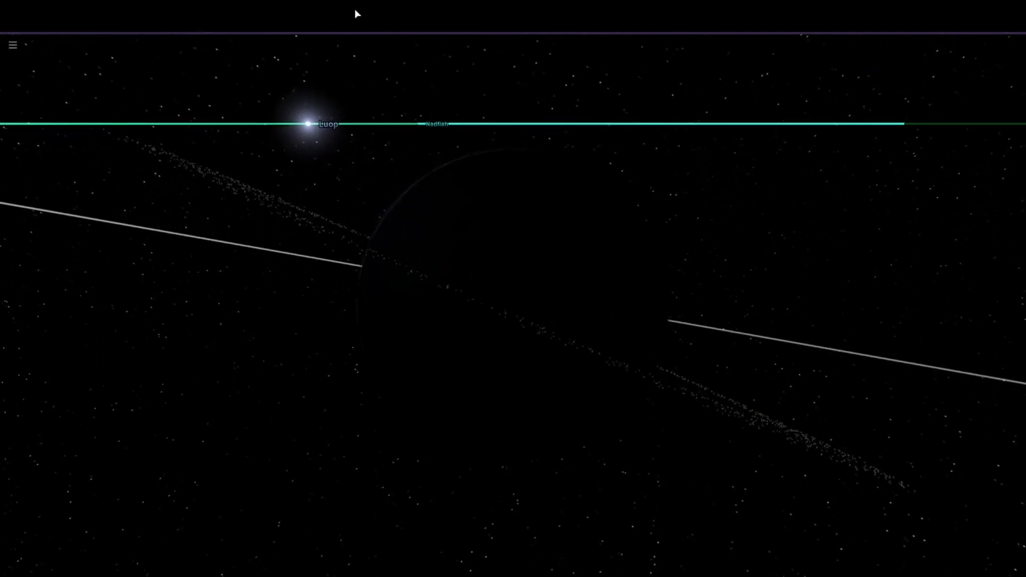
left_click(308, 125)
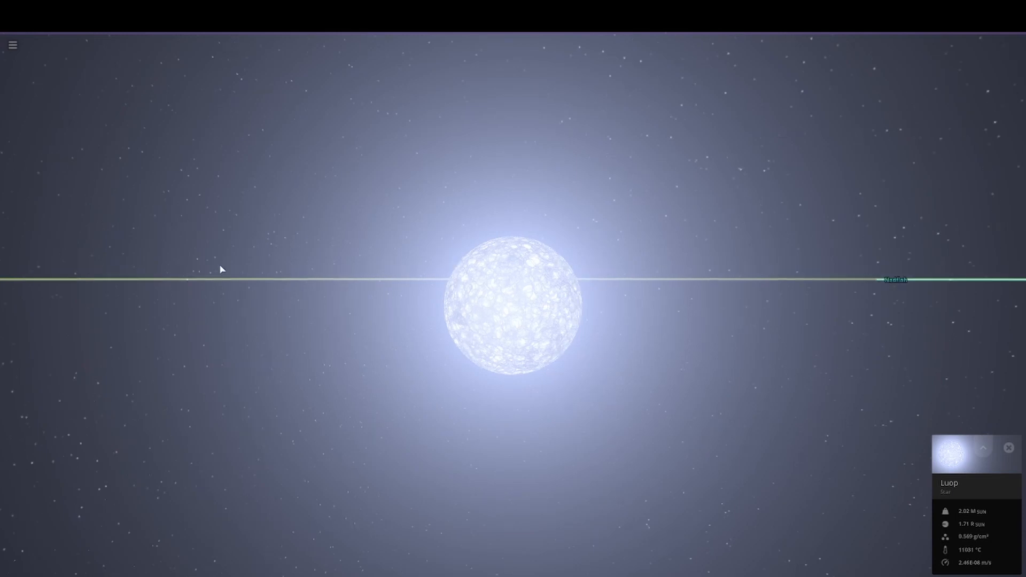
scroll("down", 3)
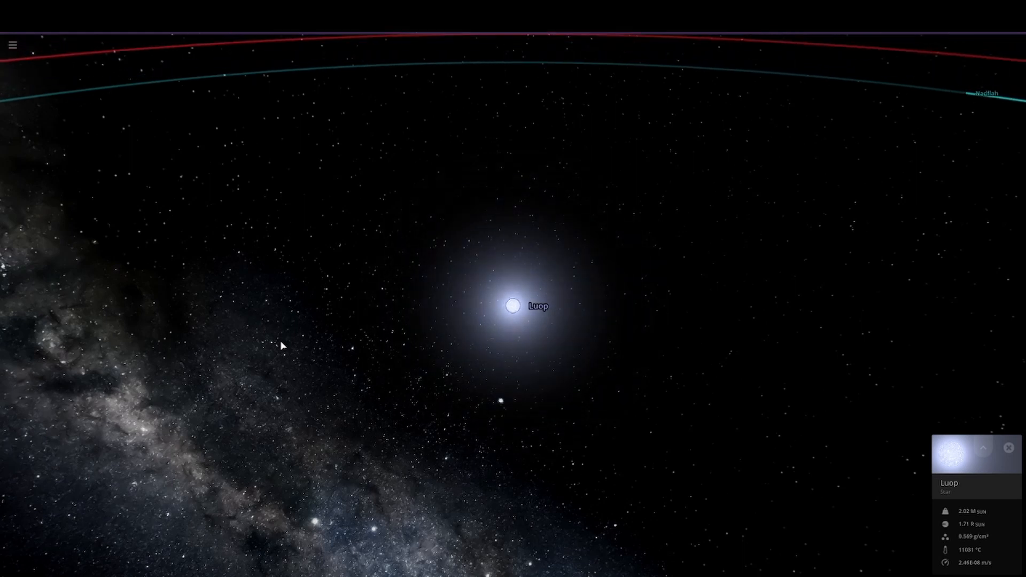
scroll("down", 3)
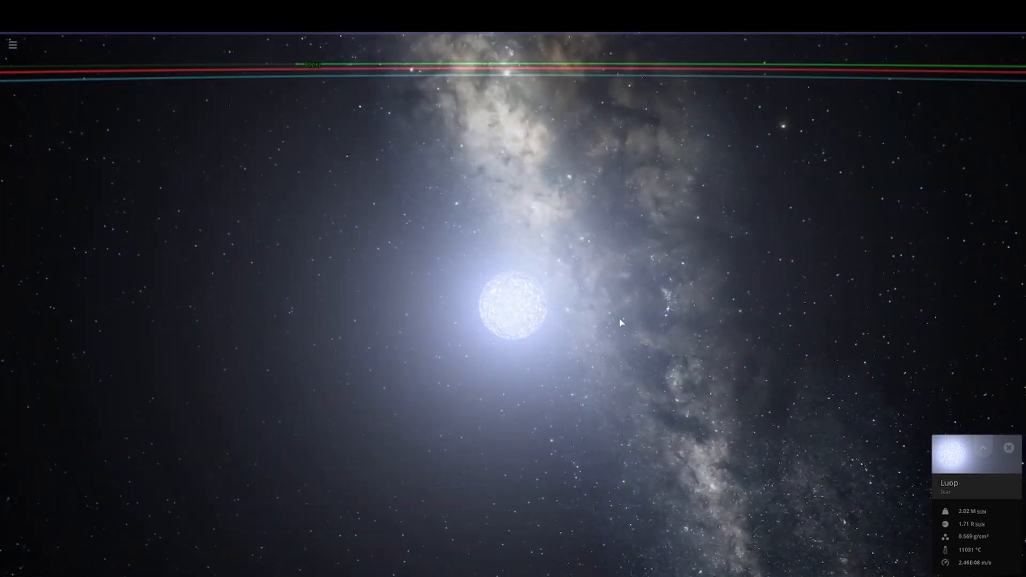
scroll("down", 3)
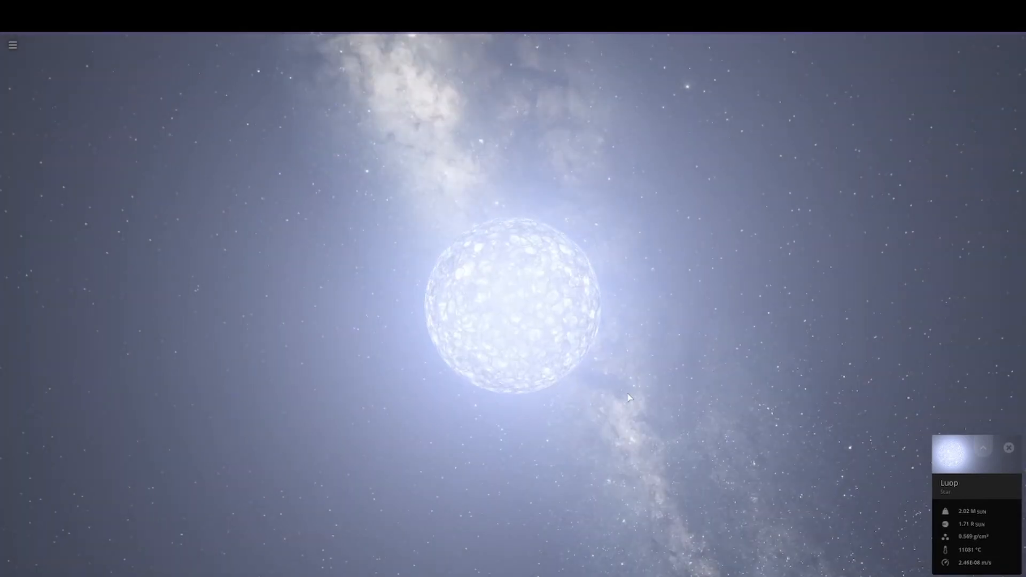
mouse_move(567, 321)
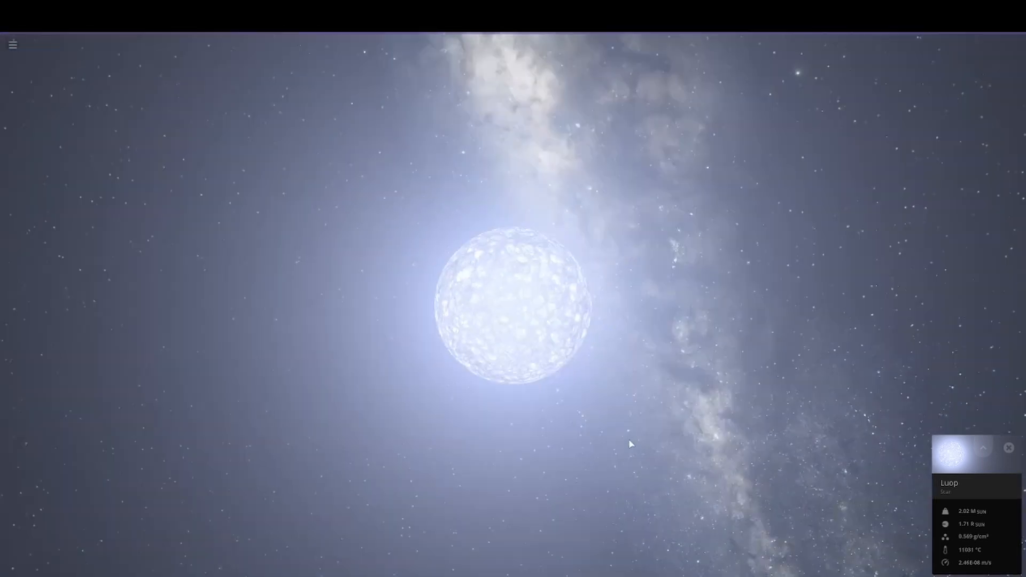
scroll("down", 3)
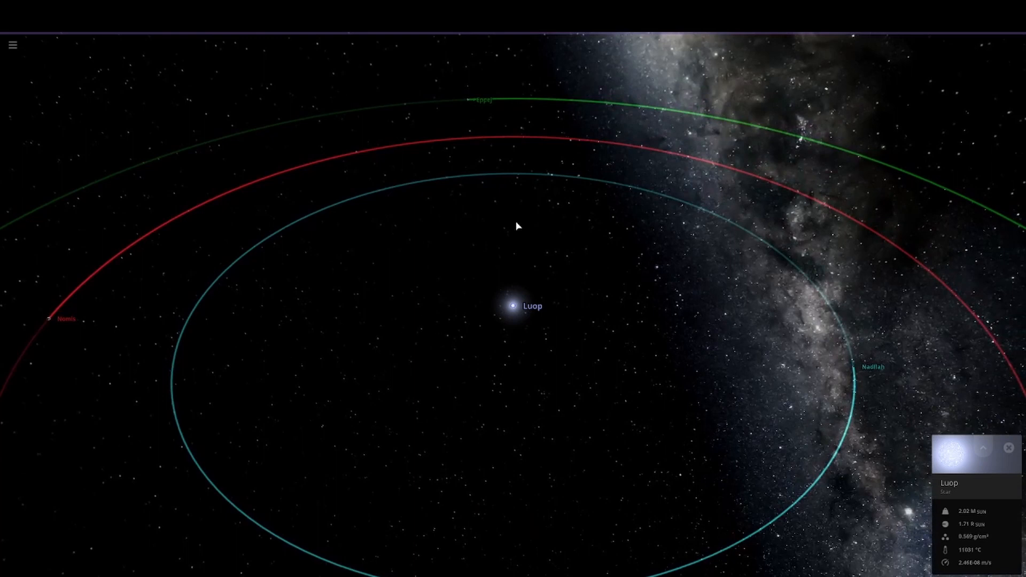
mouse_move(396, 434)
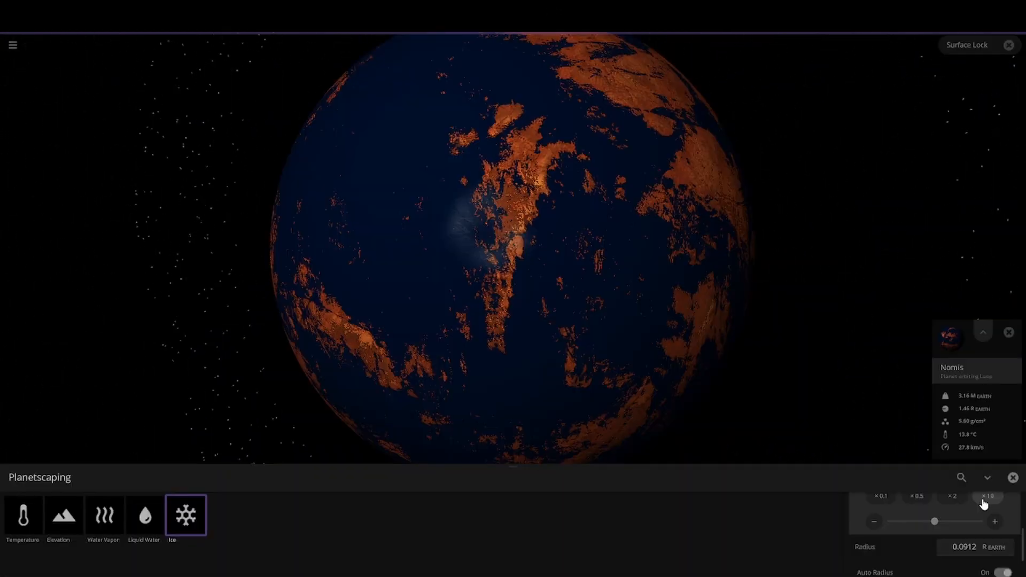
Enlarge the ice brush radius (×10, to 0.365) and paint ice onto Nomis
left_click(500, 229)
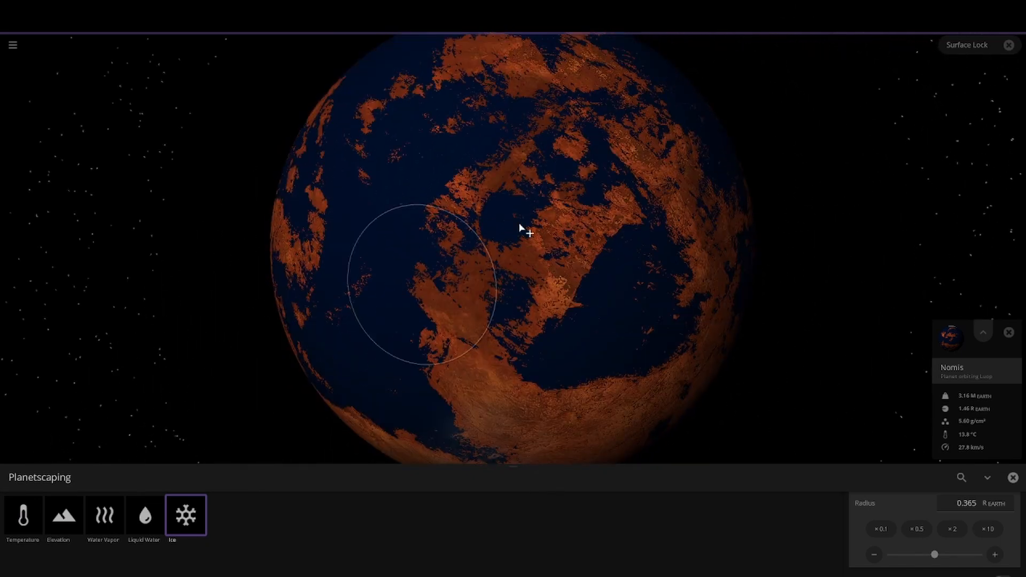
mouse_move(518, 235)
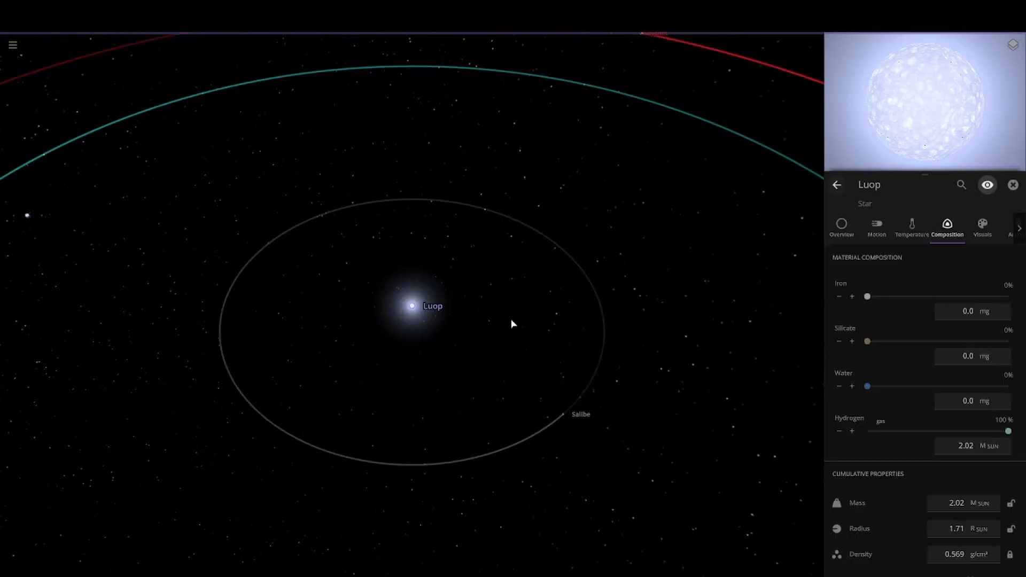
mouse_move(563, 418)
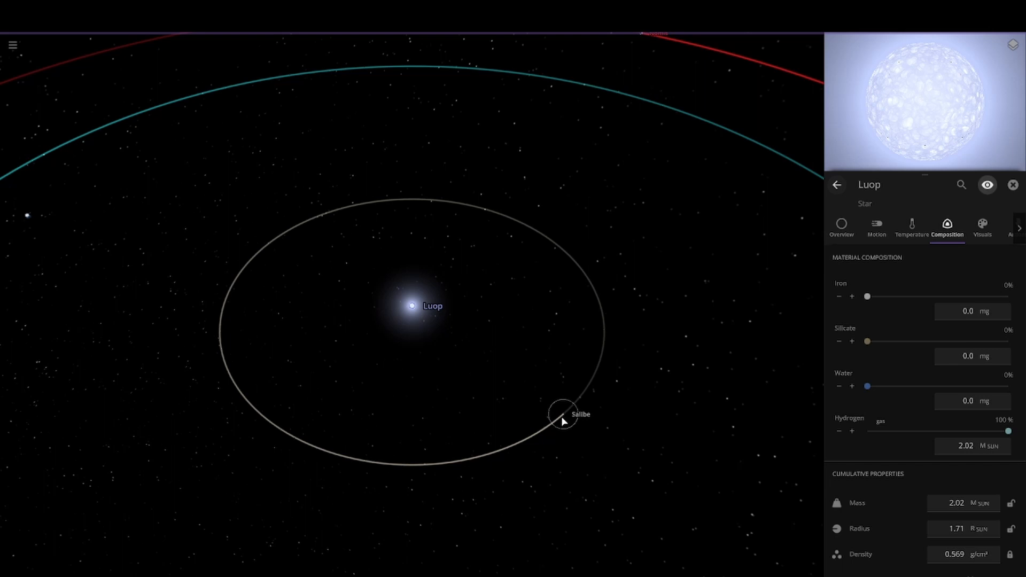
Select Salibe, set its orbital period around Luop to 25.3 days, and focus the camera on it
left_click(563, 416)
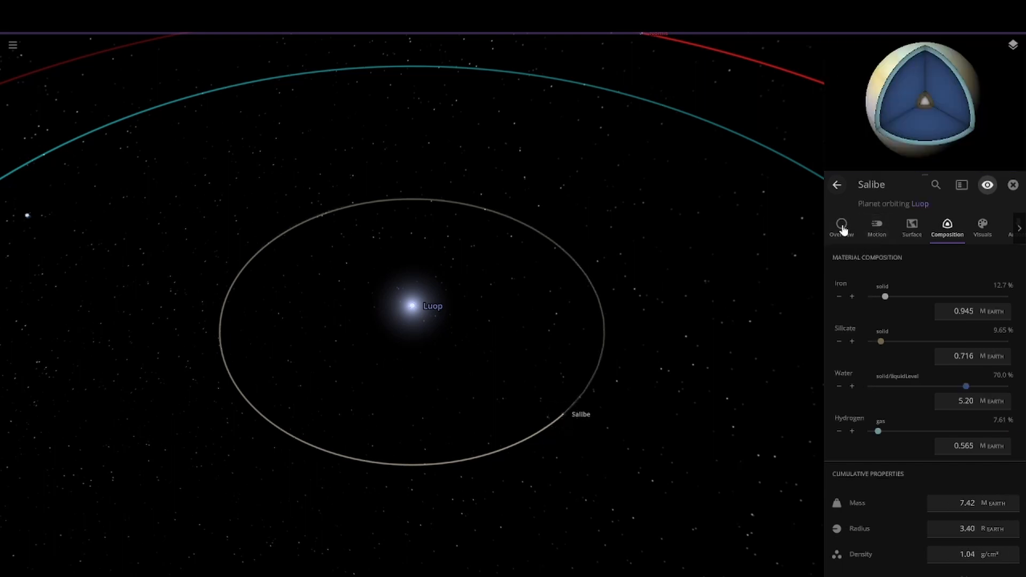
left_click(842, 228)
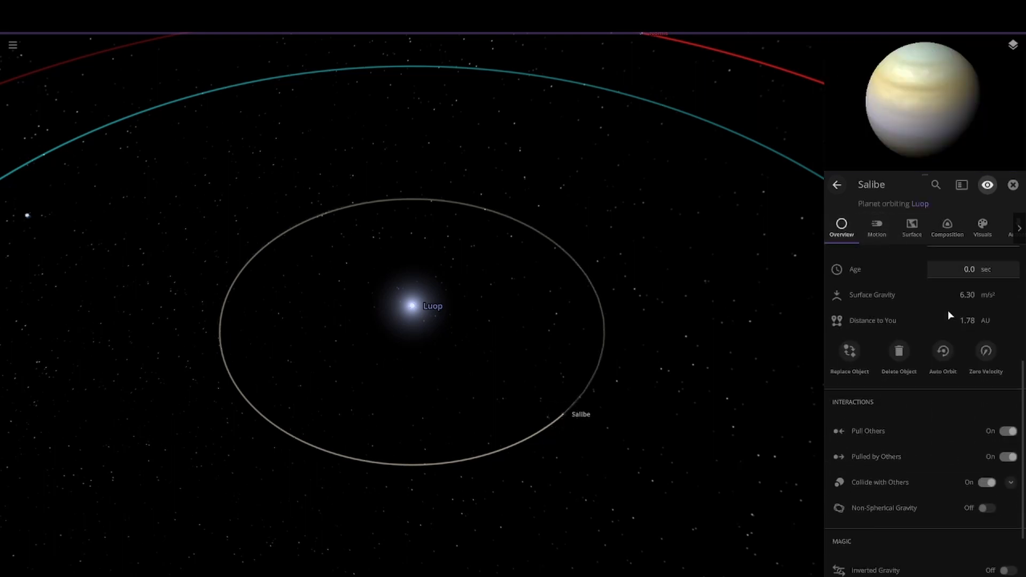
scroll("down", 3)
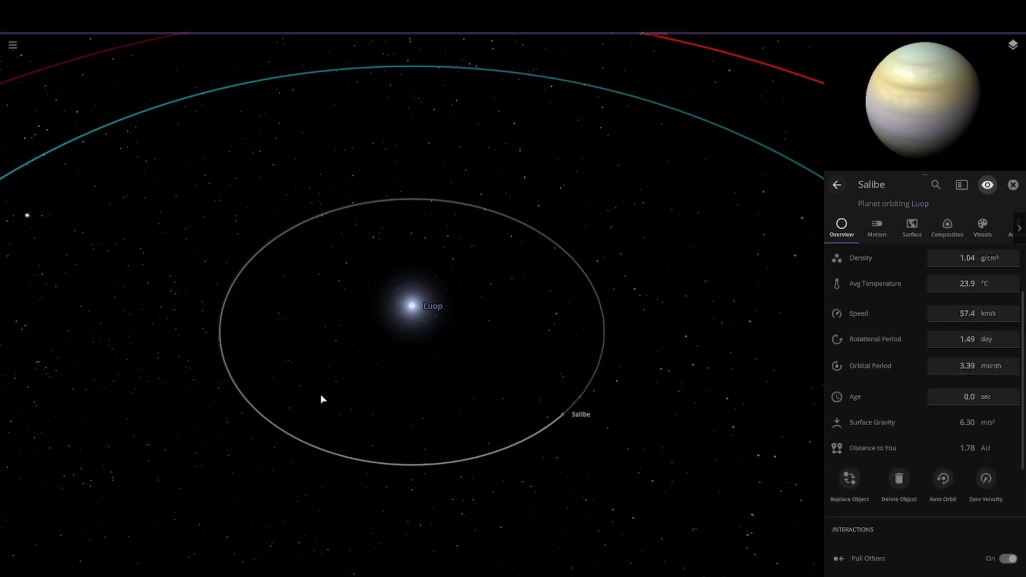
left_click(875, 229)
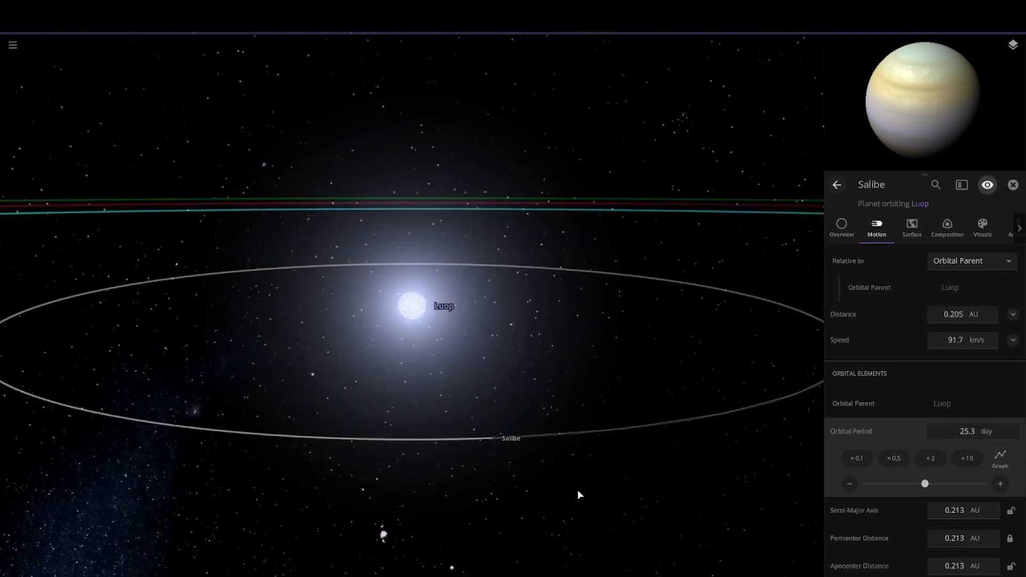
left_click(842, 227)
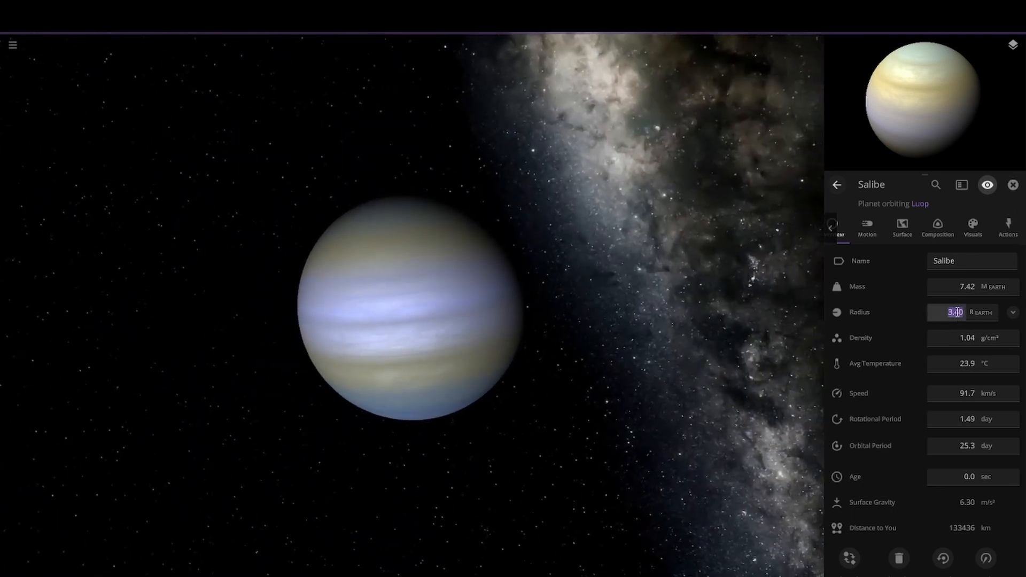
Set the planet's radius to 3.00 Earth radii and rename it Regsa
left_click(956, 312)
type("R")
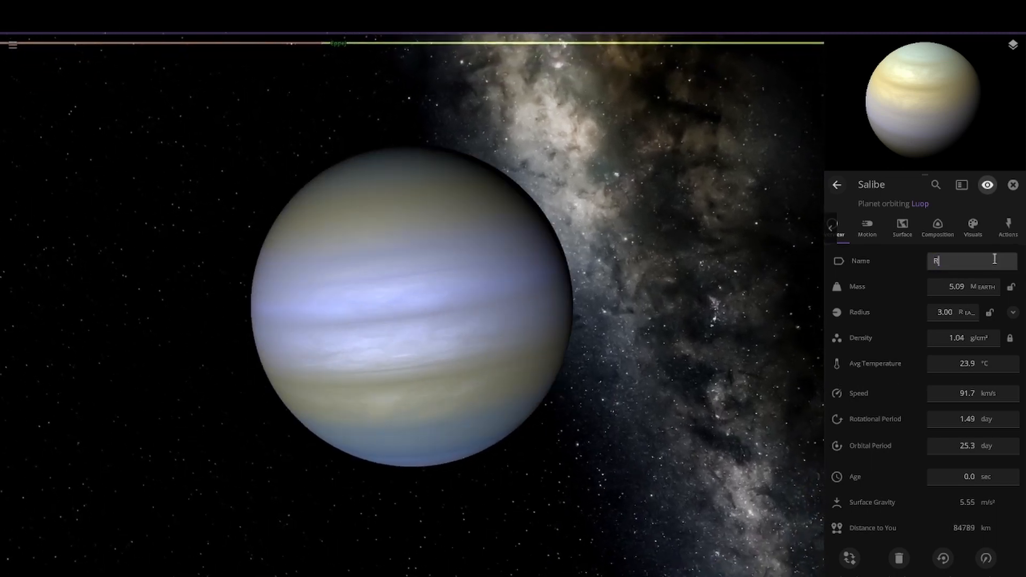
type("egsa")
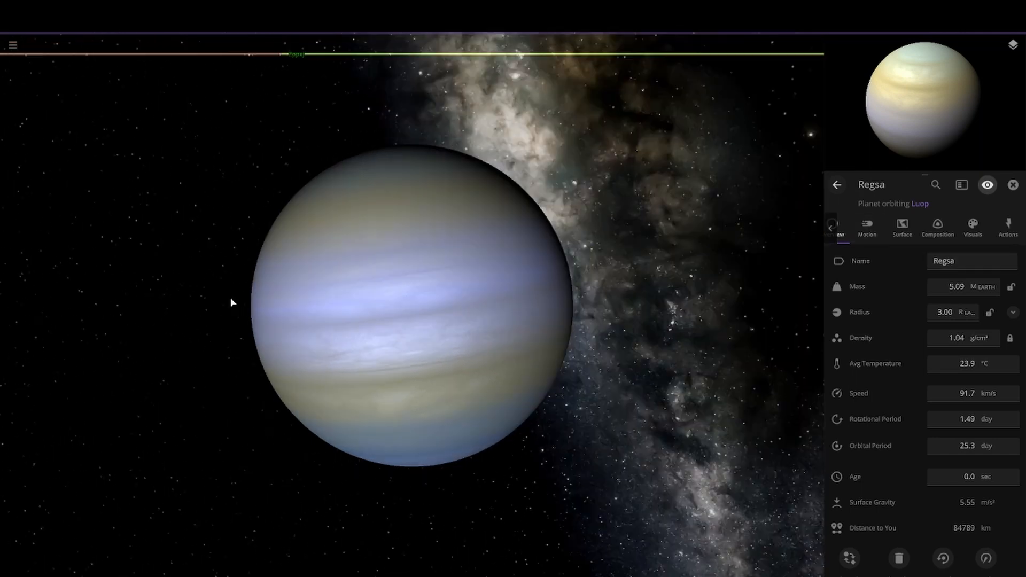
mouse_move(957, 299)
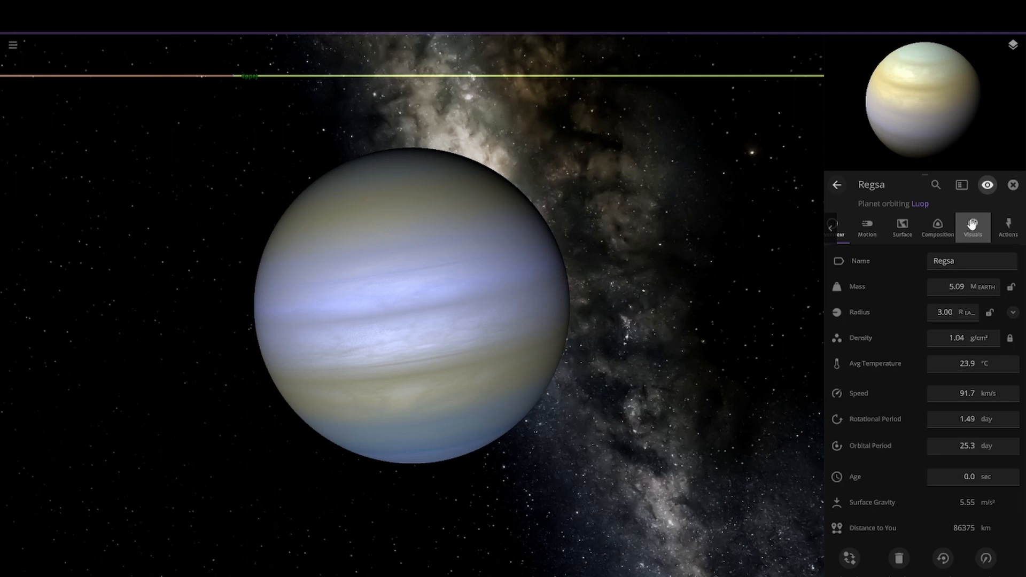
mouse_move(545, 376)
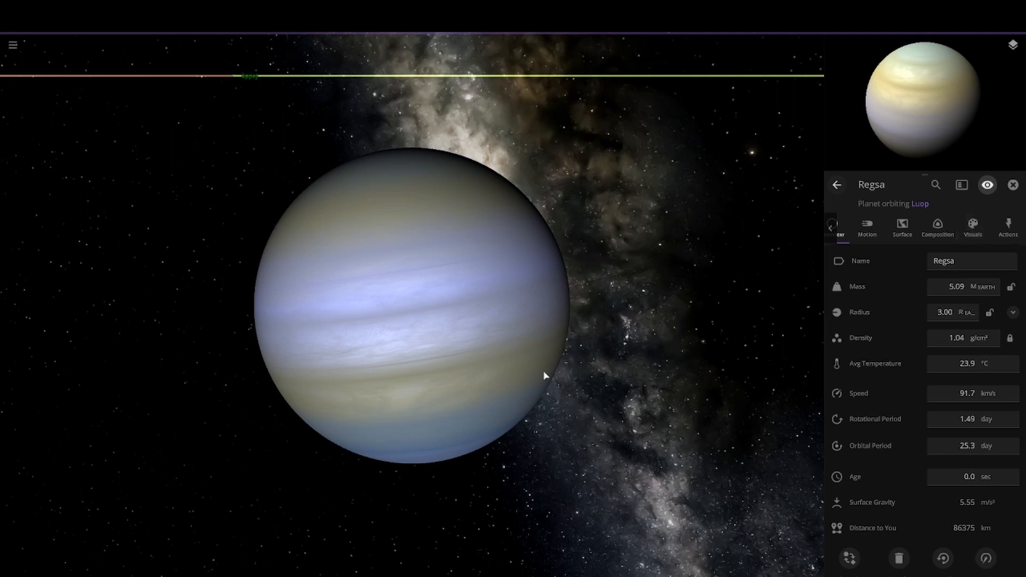
Add a custom band colour to Regsa and recolour a band to tan in the Visuals settings
left_click(973, 228)
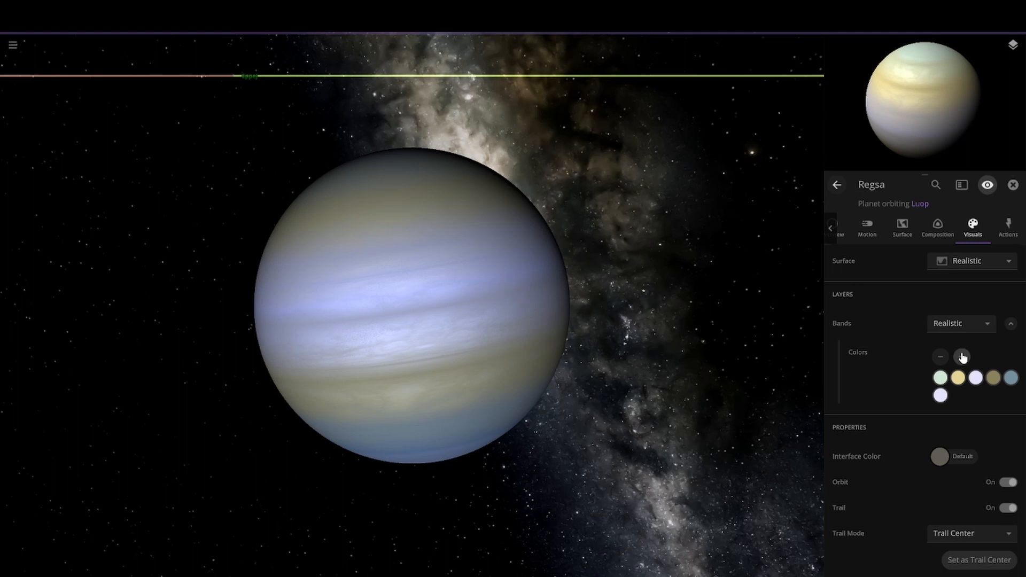
left_click(962, 357)
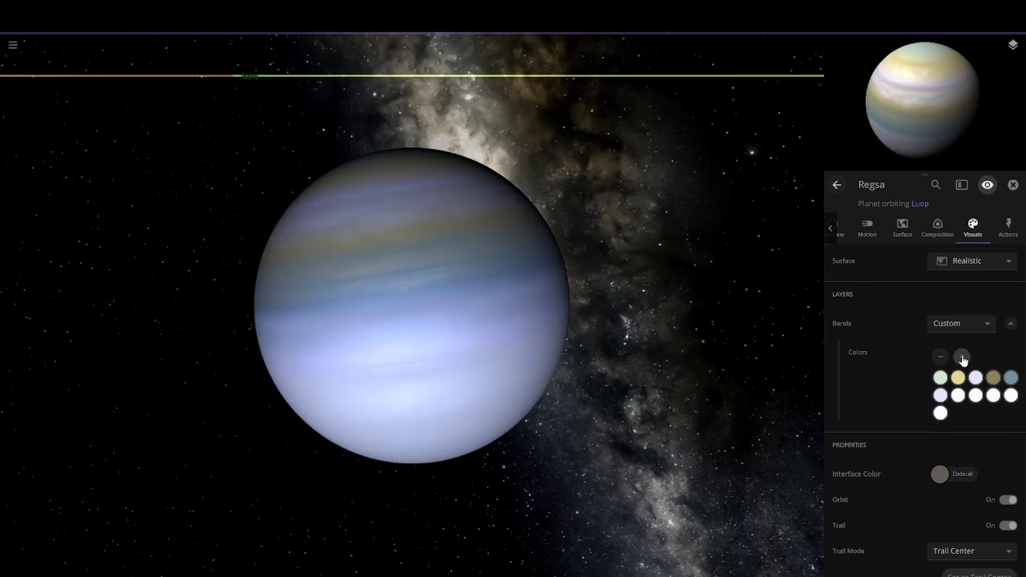
left_click(940, 357)
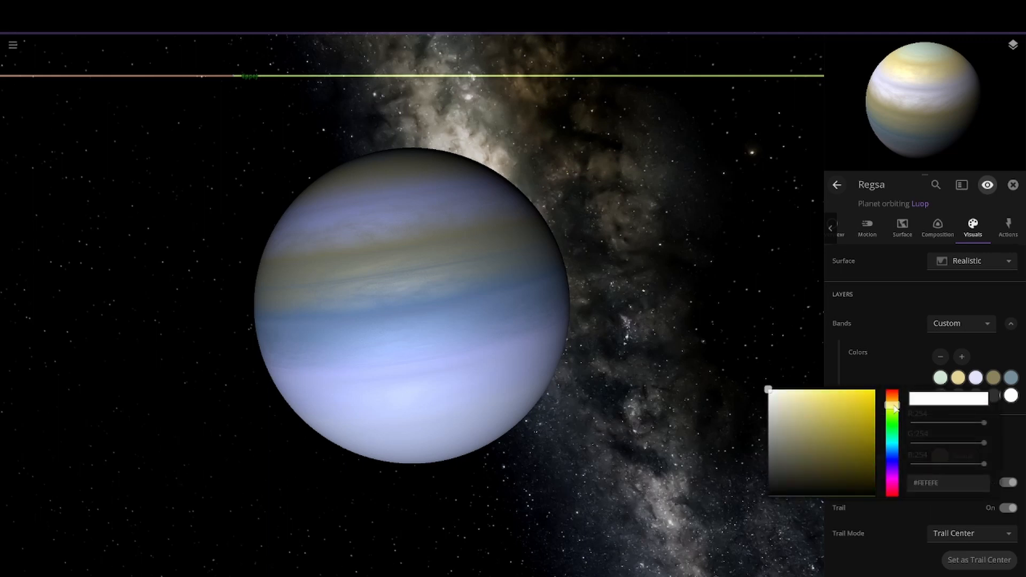
left_click(816, 424)
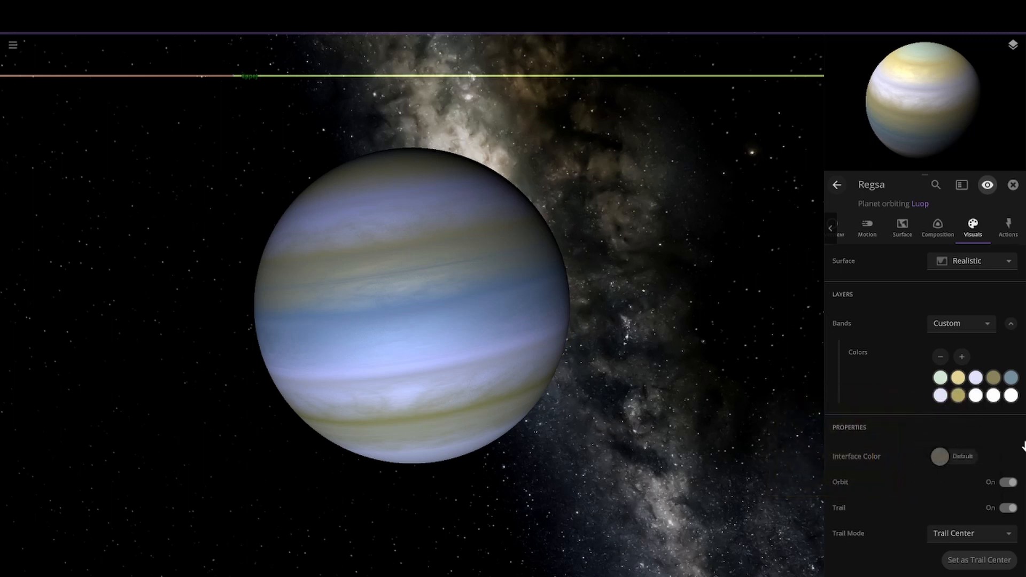
mouse_move(750, 406)
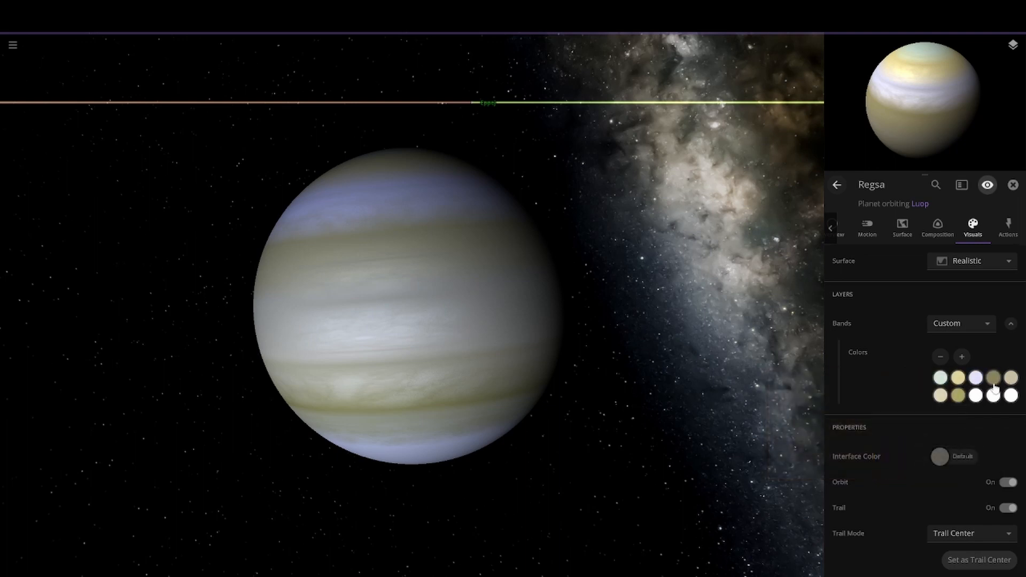
left_click(994, 378)
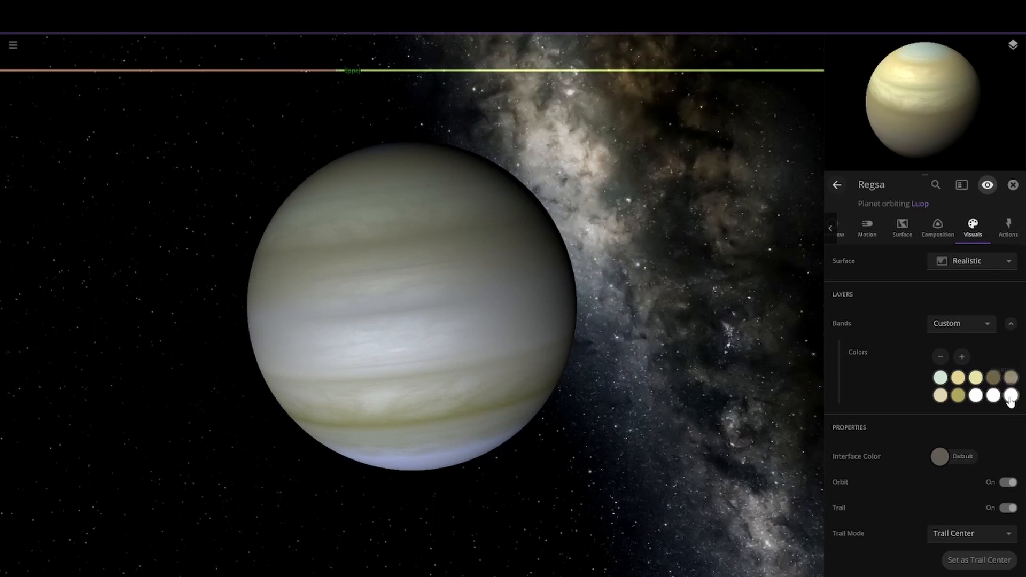
Recolour Regsa's remaining bands tan, pale cream and pale yellow for a uniformly creamy look
left_click(1011, 396)
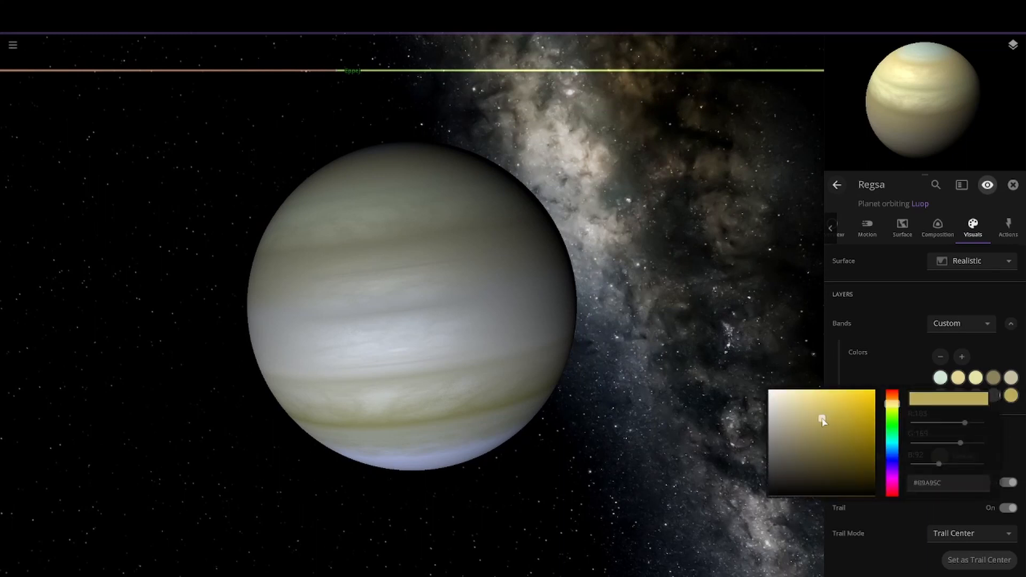
left_click(559, 436)
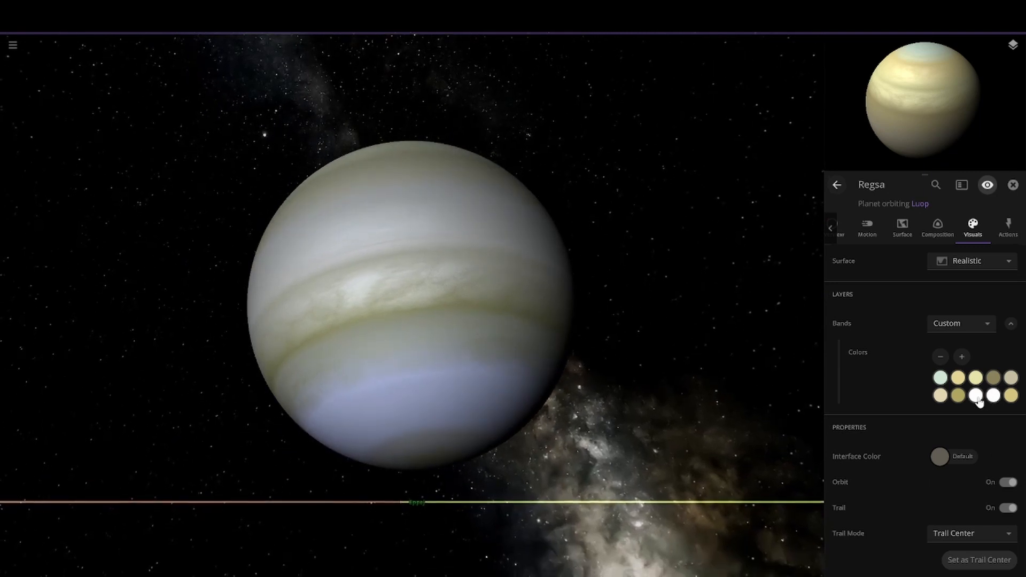
left_click(993, 395)
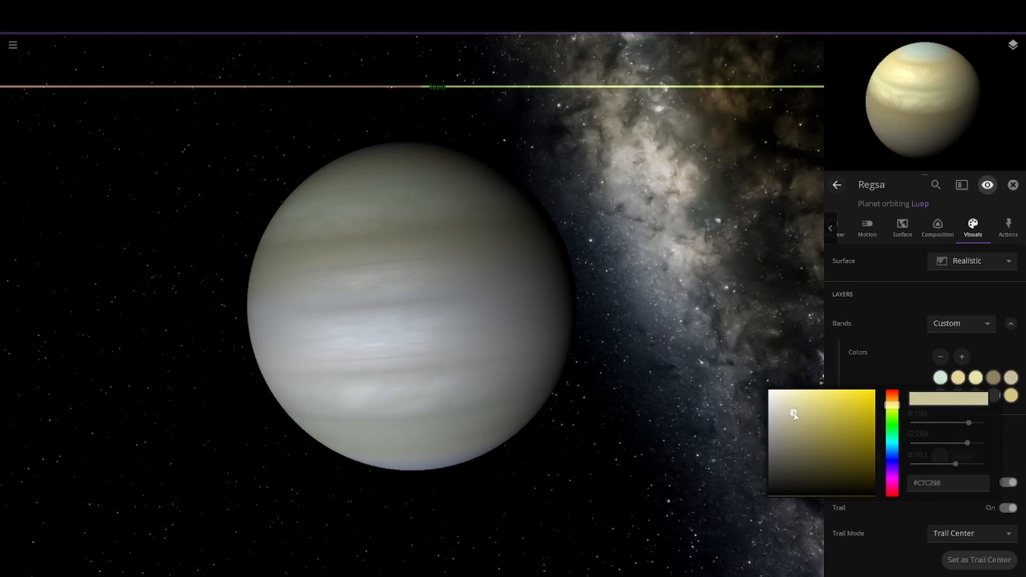
left_click(806, 404)
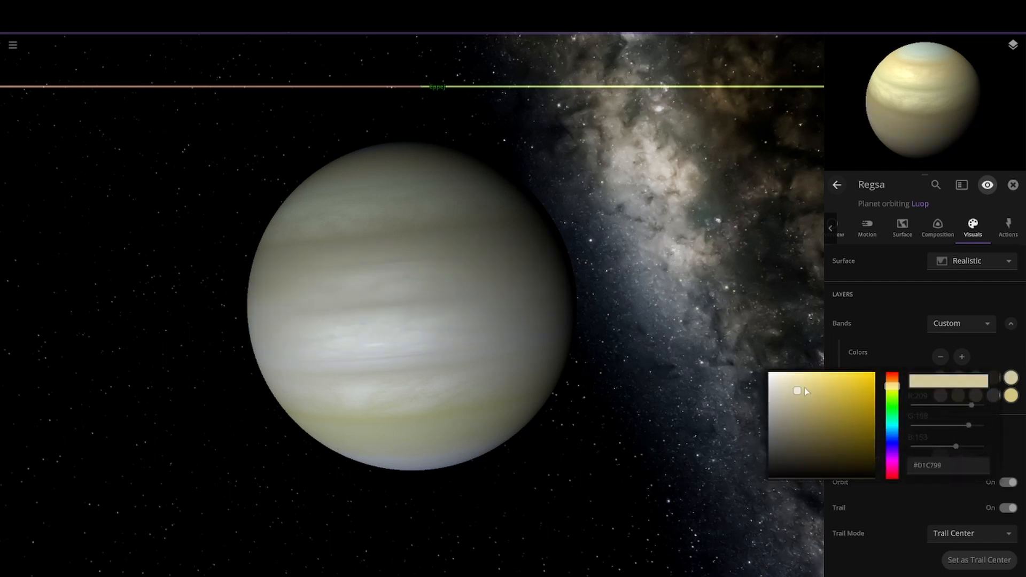
left_click(665, 443)
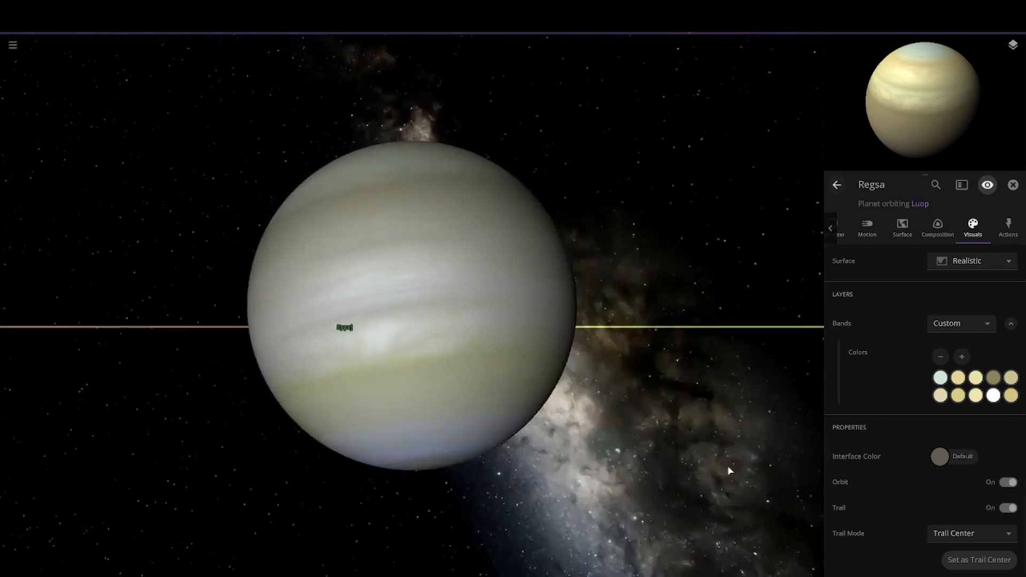
left_click(993, 394)
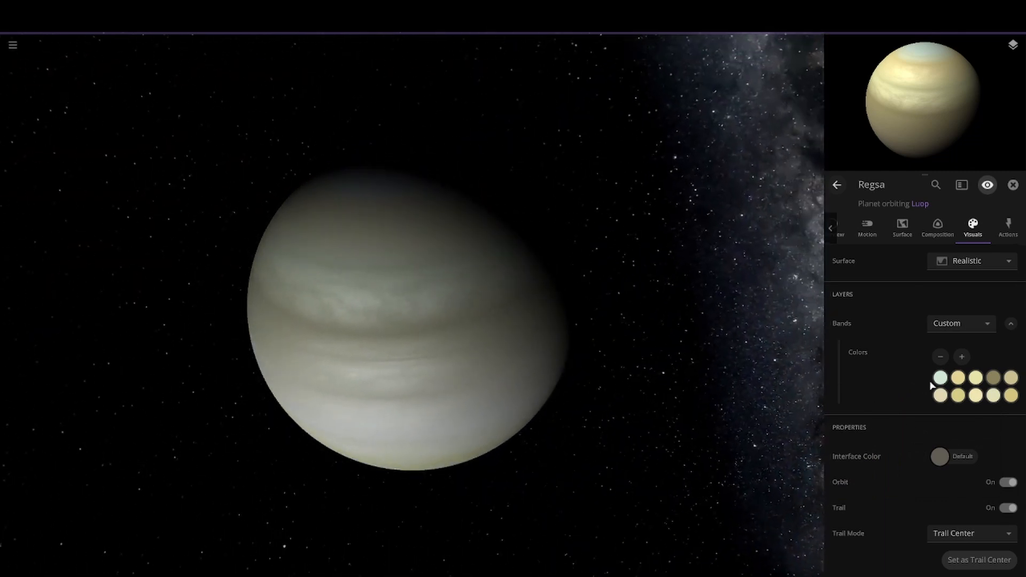
left_click(940, 378)
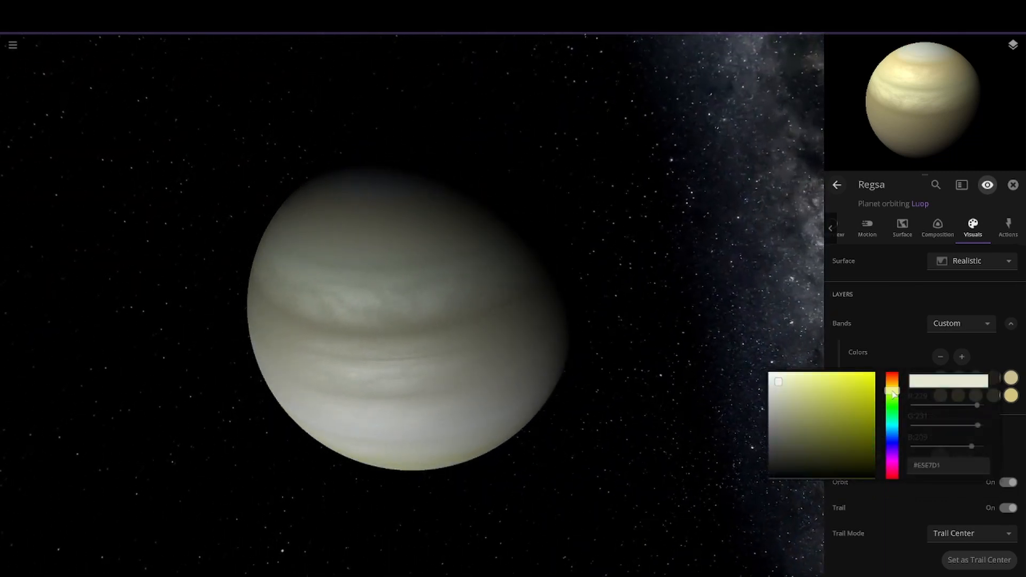
left_click(847, 393)
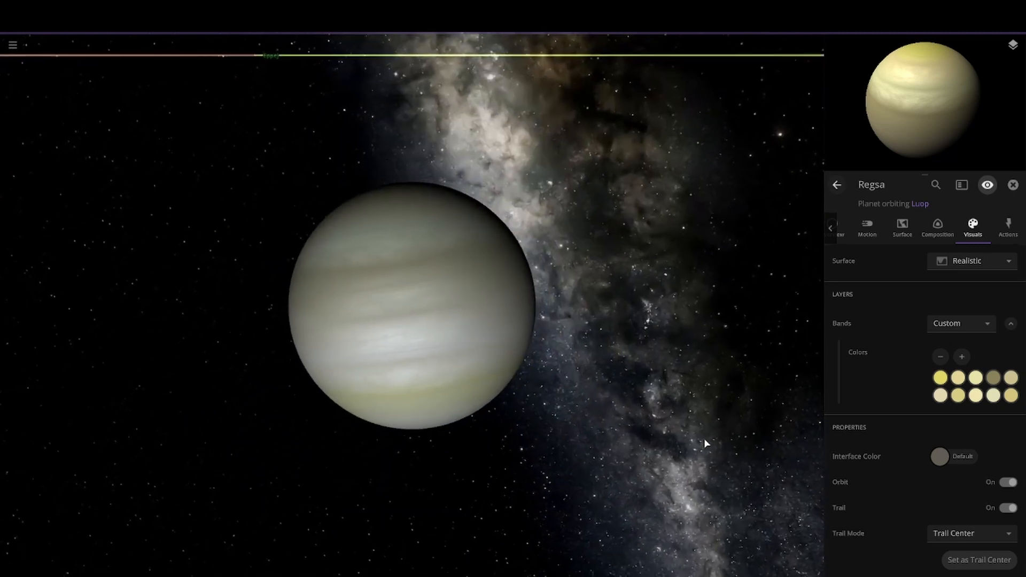
Review Regsa's material composition and close its property panel
left_click(938, 229)
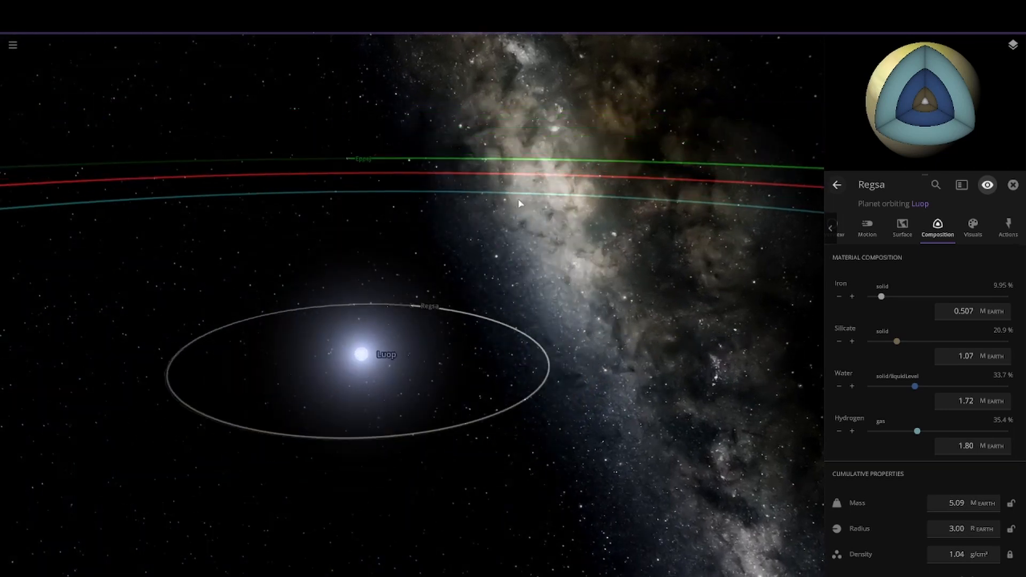
left_click(973, 229)
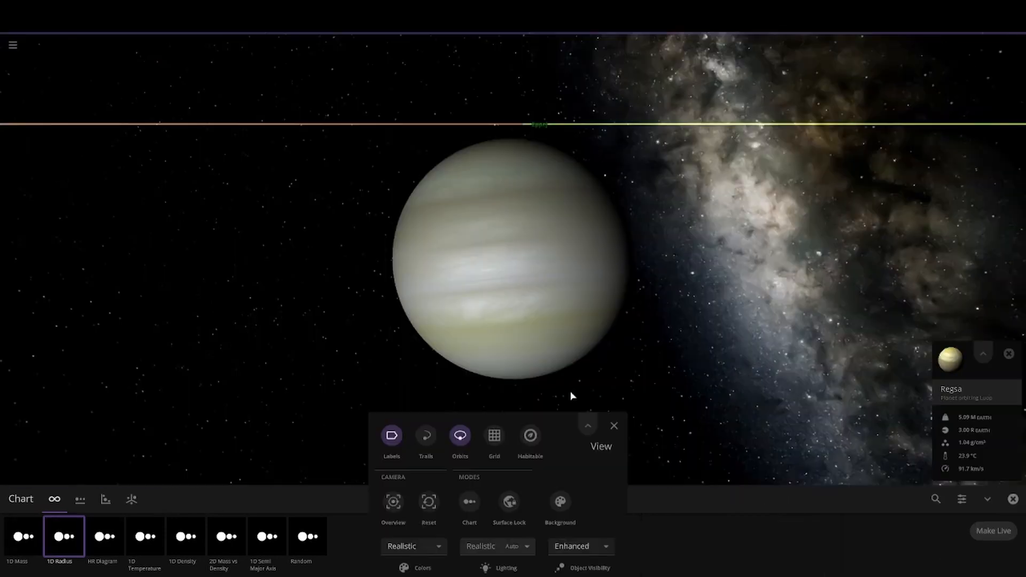
Switch to Chart view and zoom out to see Luop with the surrounding planetary orbits
left_click(613, 426)
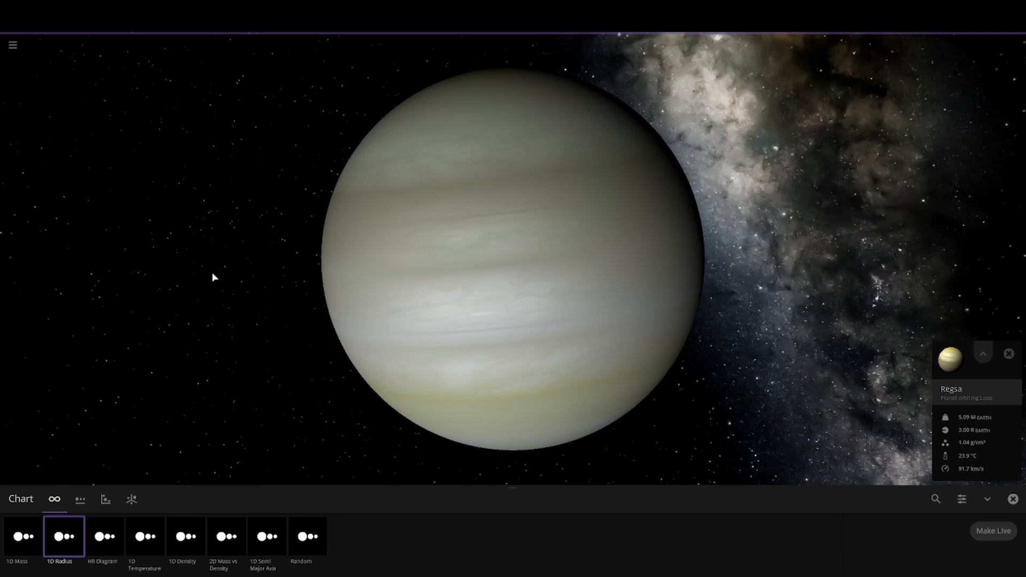
mouse_move(812, 458)
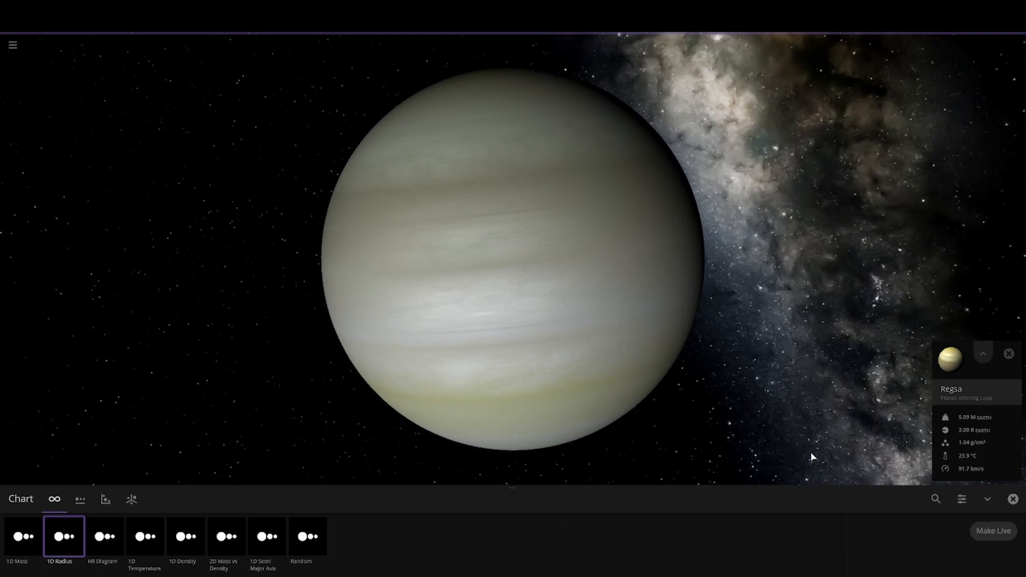
scroll("down", 3)
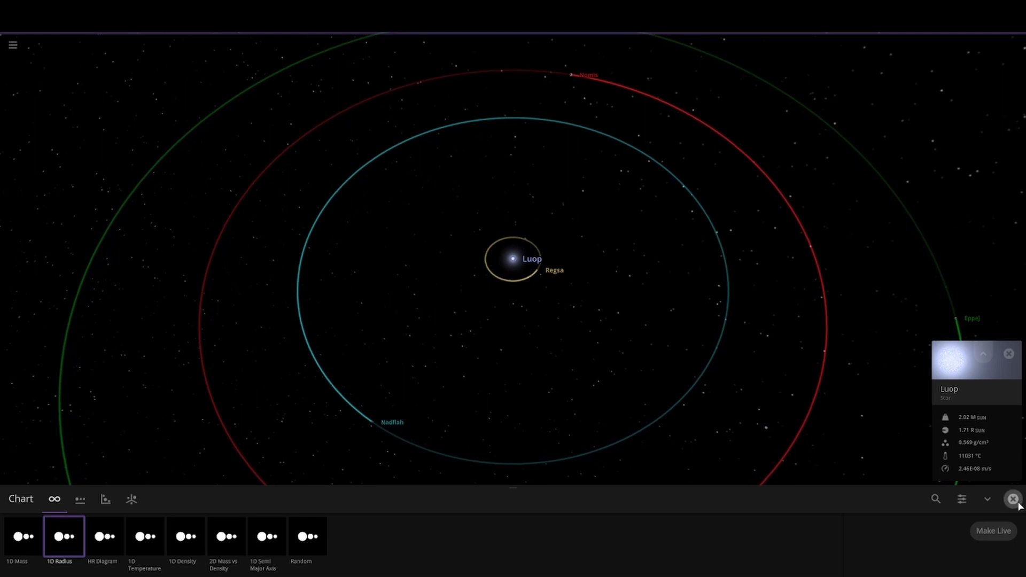
Rename the planet Rtascina to Neb and shrink it to 0.8 Earth radii
left_click(987, 499)
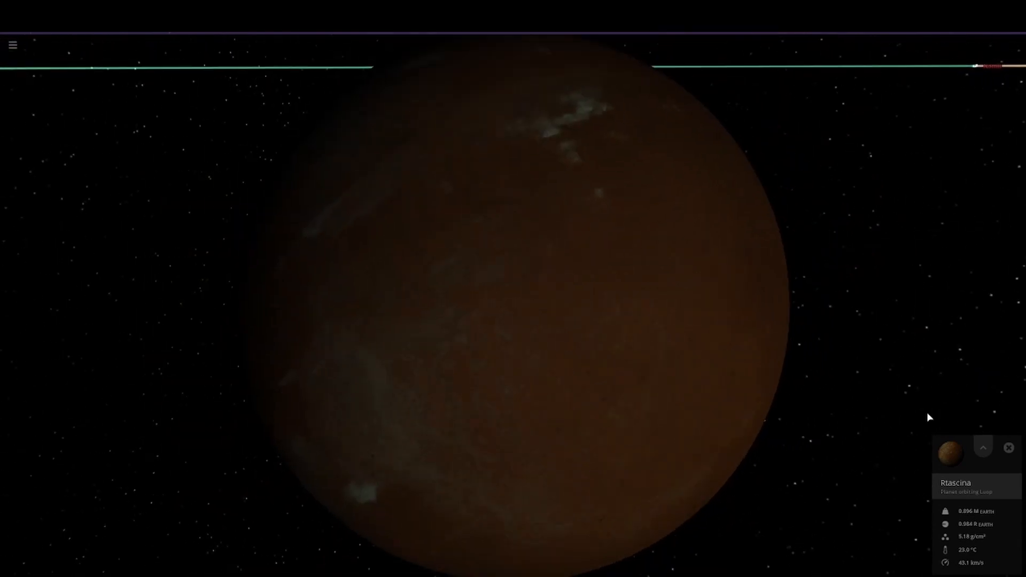
left_click(982, 448)
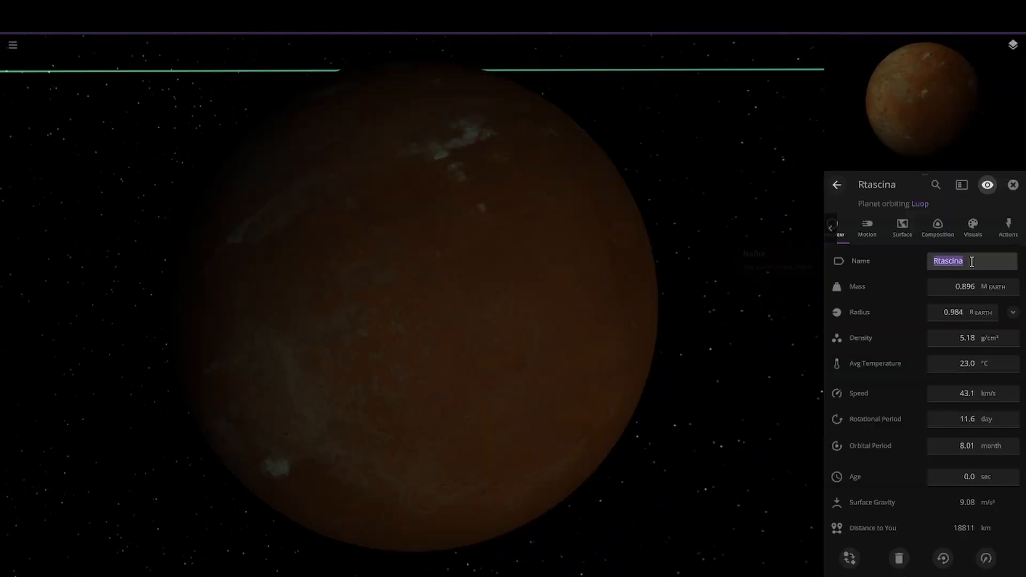
type("Neb")
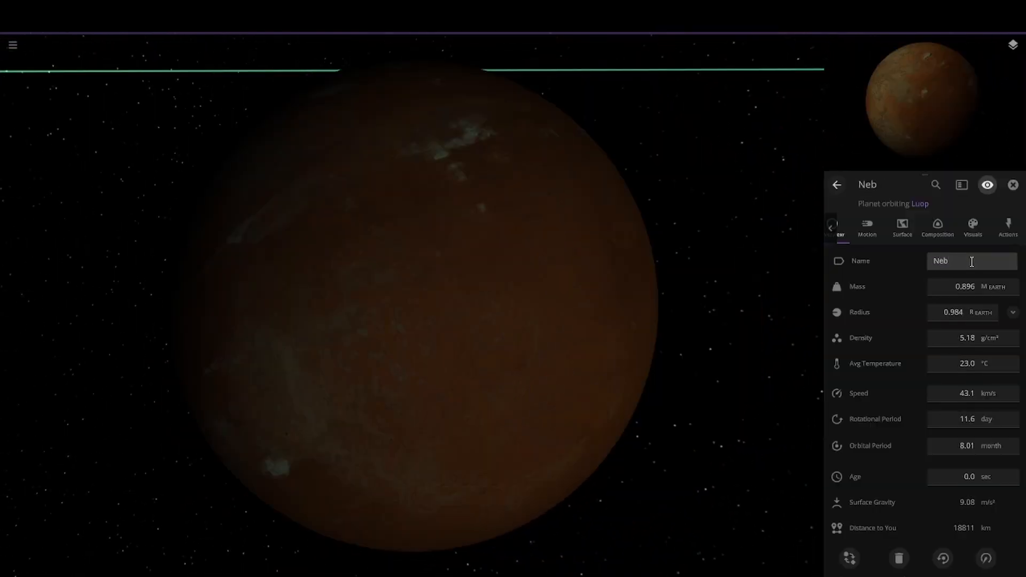
scroll("down", 3)
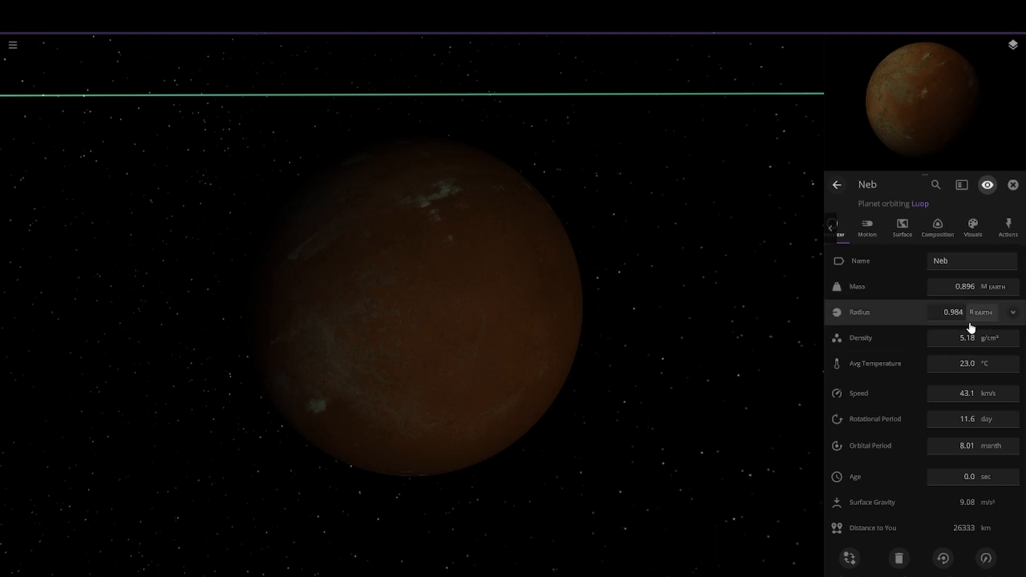
left_click(952, 312)
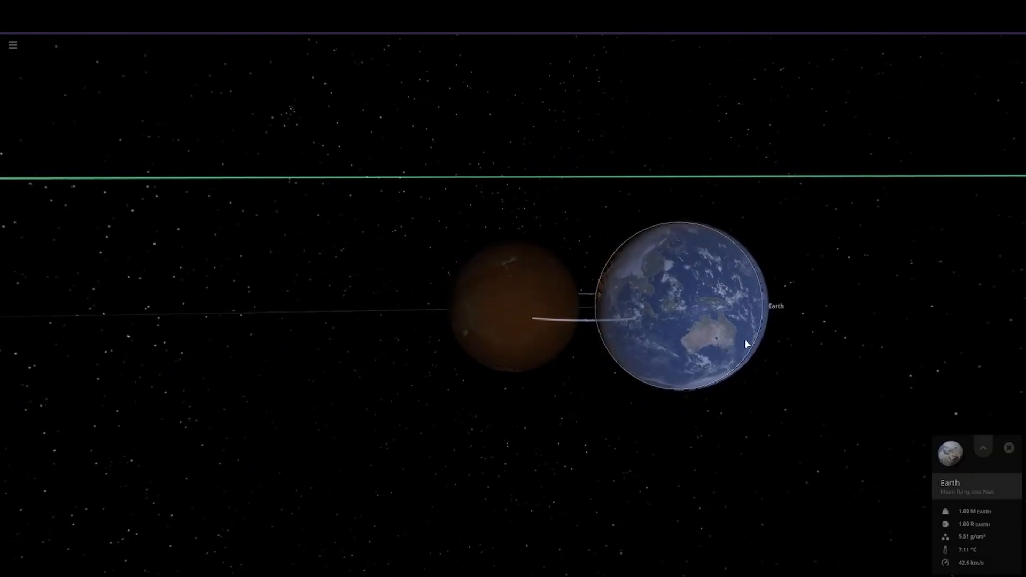
left_click(983, 448)
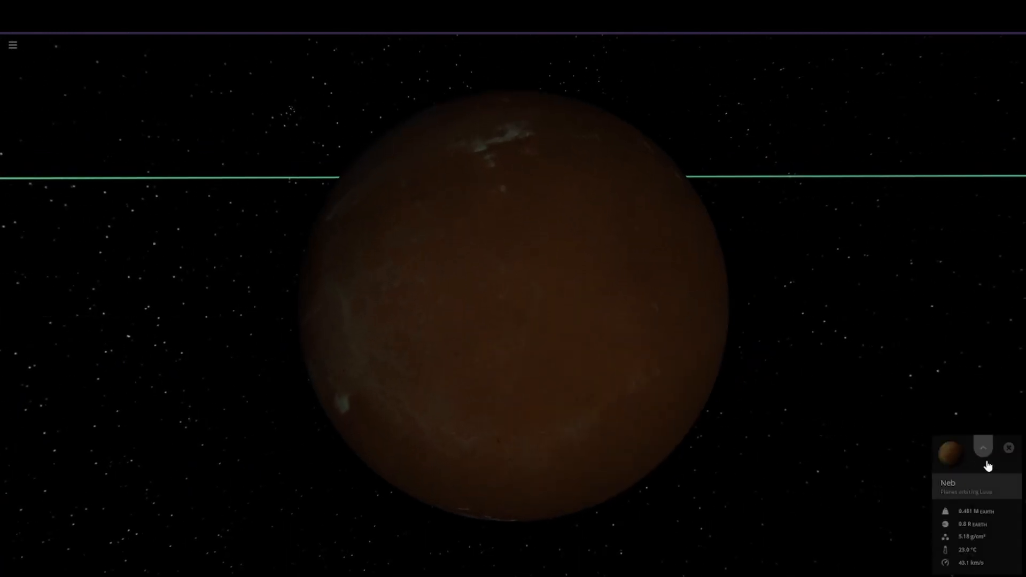
In Neb's Surface settings, disable Elevation Map 2 so only the Mercury cratered map remains
left_click(984, 448)
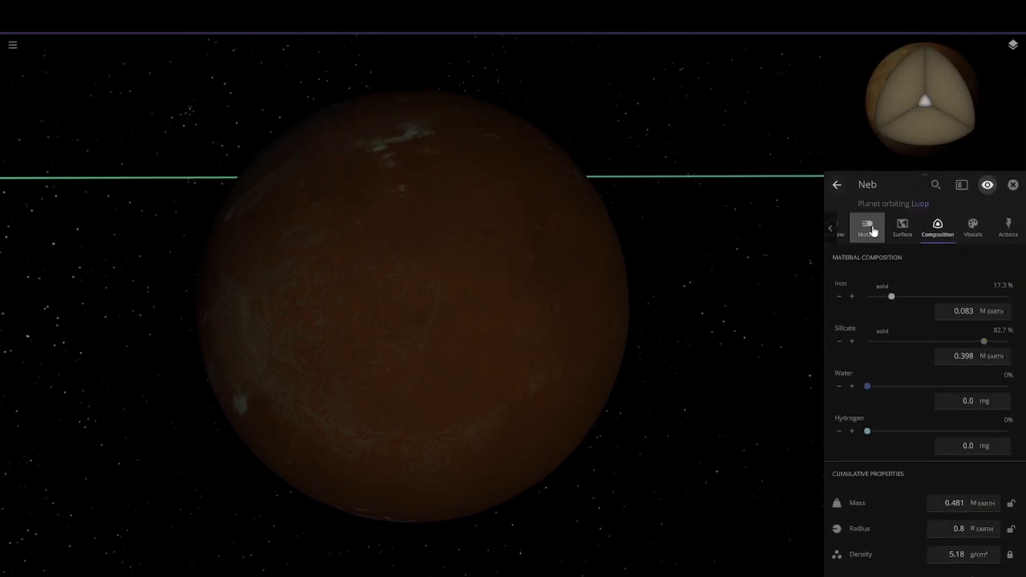
left_click(903, 228)
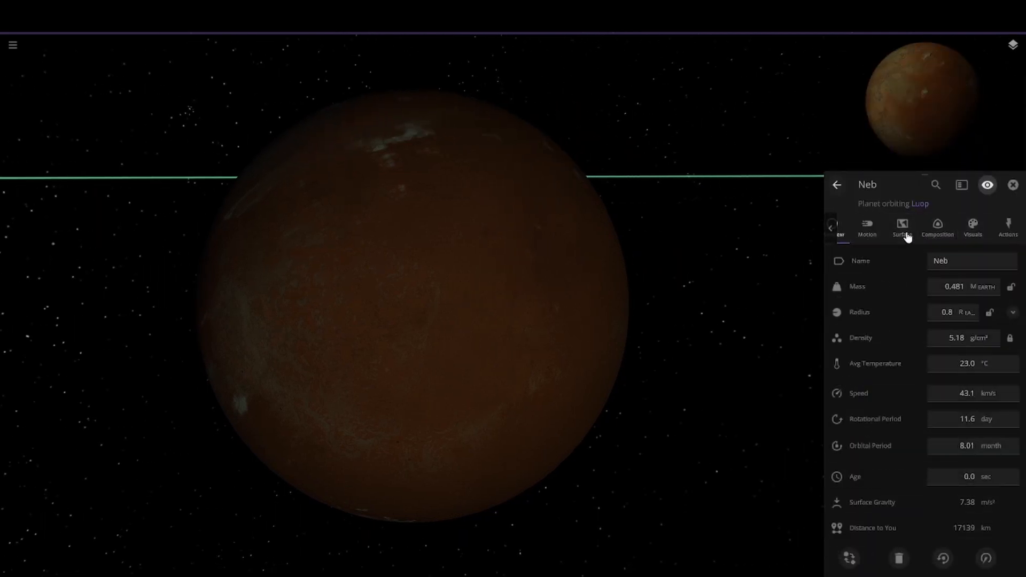
left_click(938, 229)
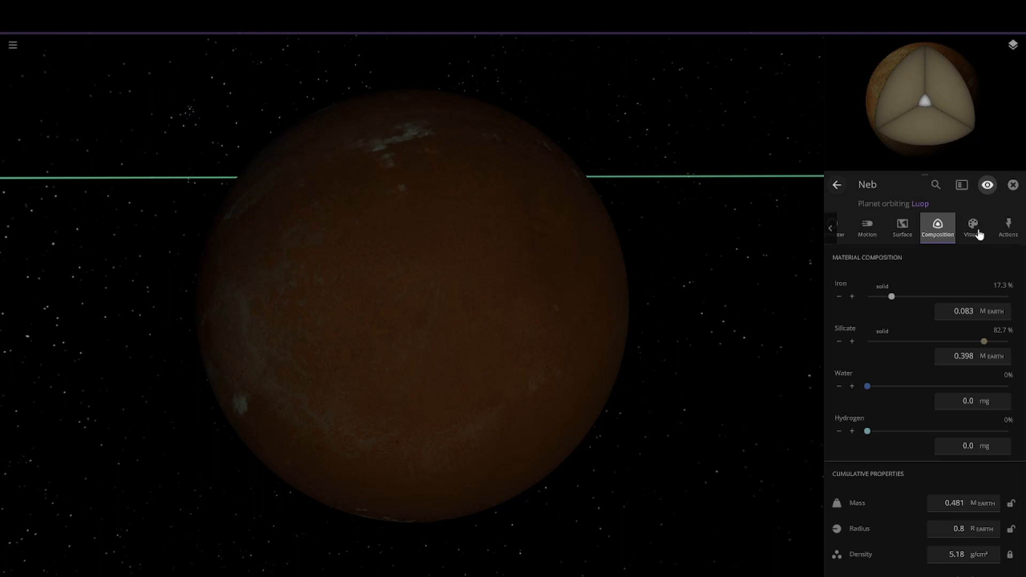
left_click(903, 228)
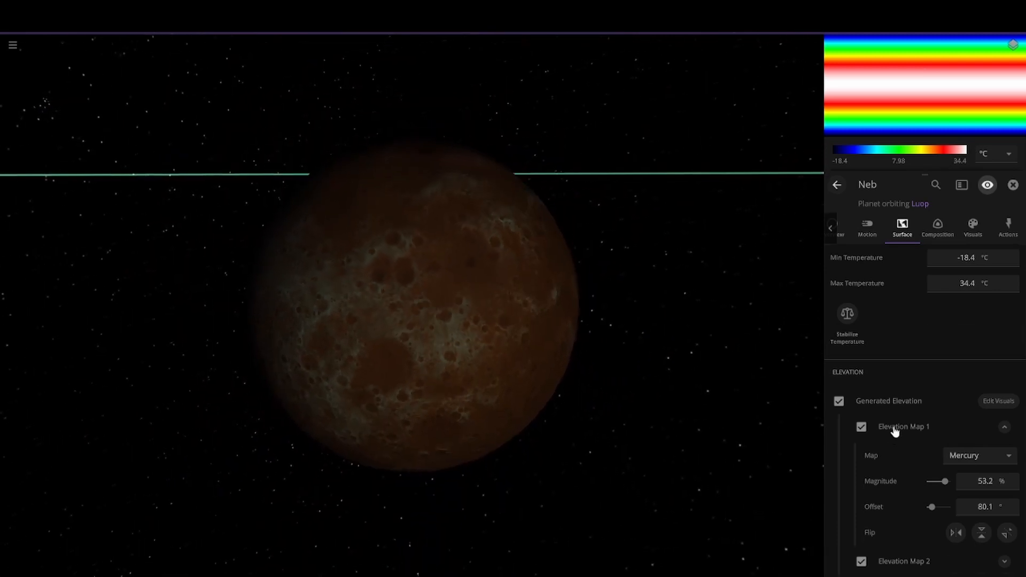
left_click(938, 226)
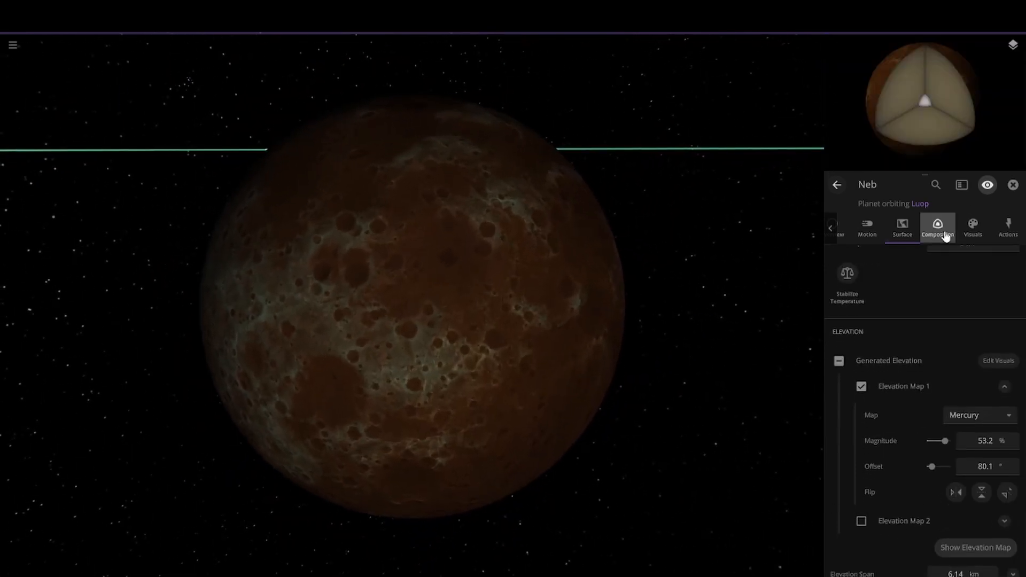
left_click(975, 228)
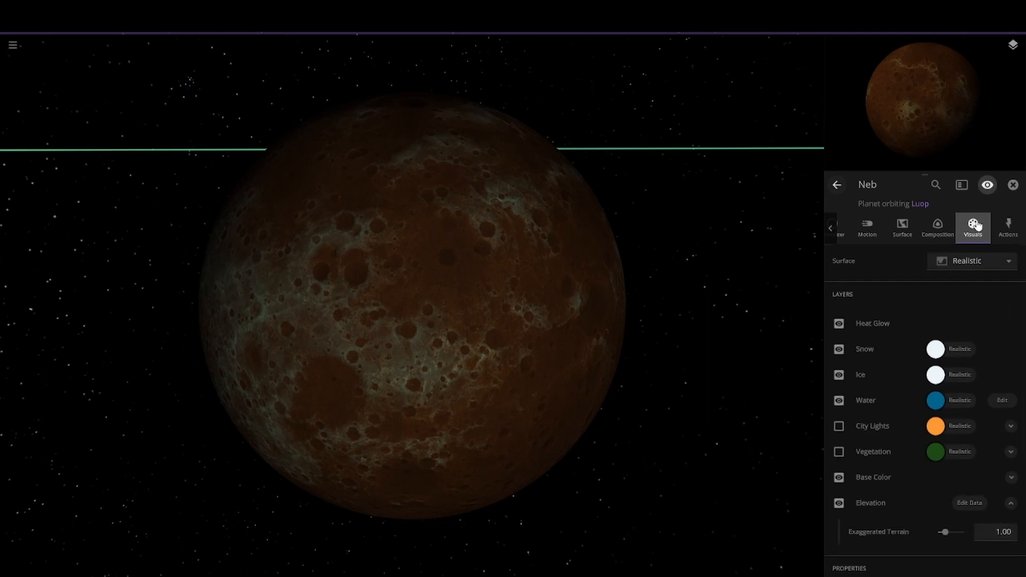
mouse_move(519, 445)
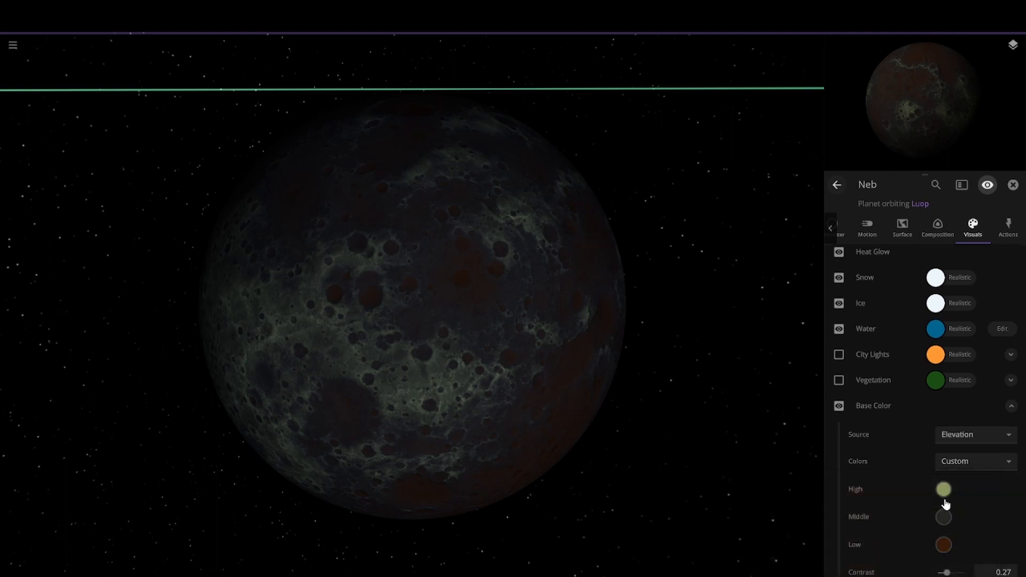
Set Neb's base colour by elevation with custom dark grey and brownish high, middle and low swatches
left_click(943, 489)
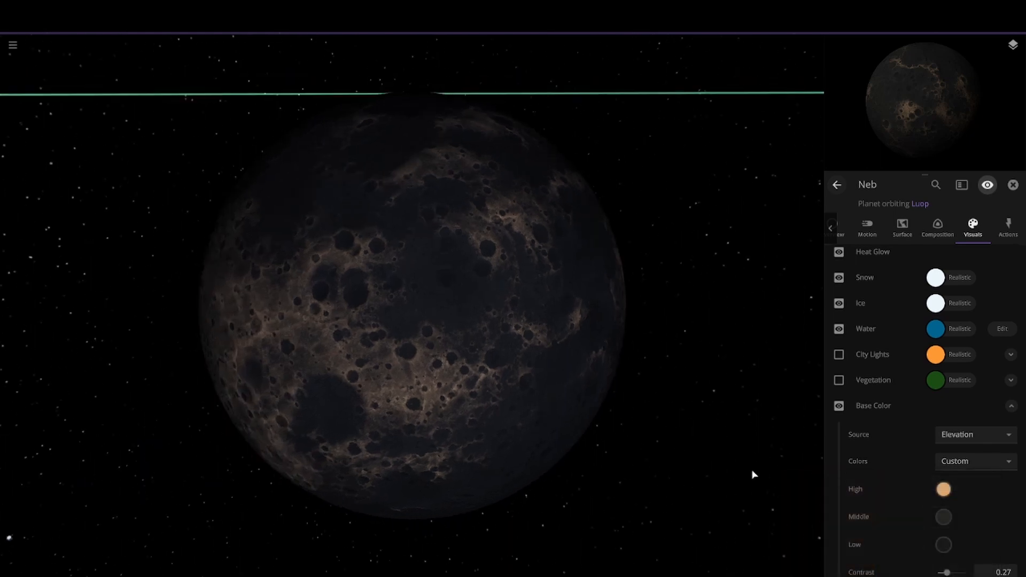
left_click(944, 489)
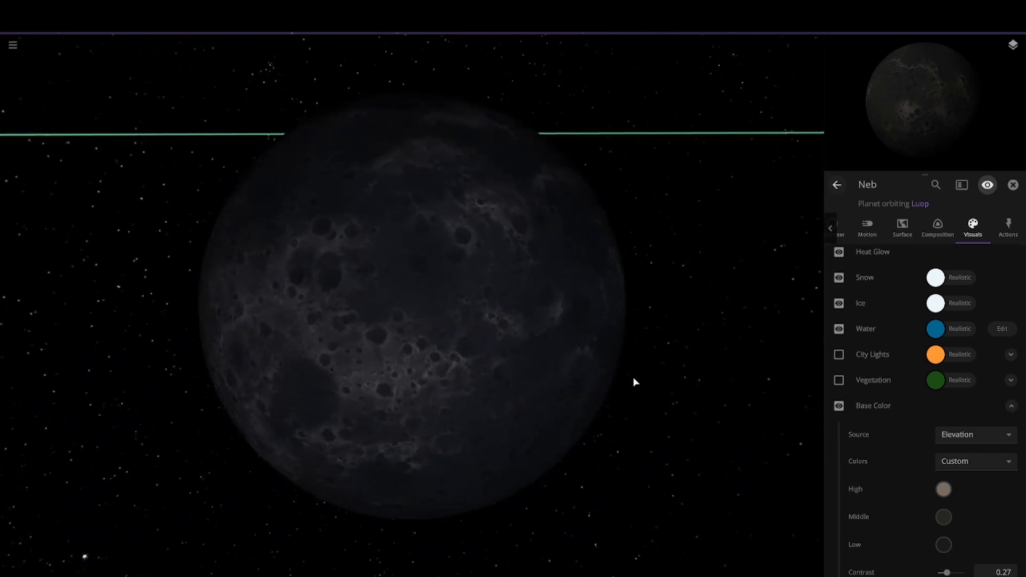
left_click(944, 489)
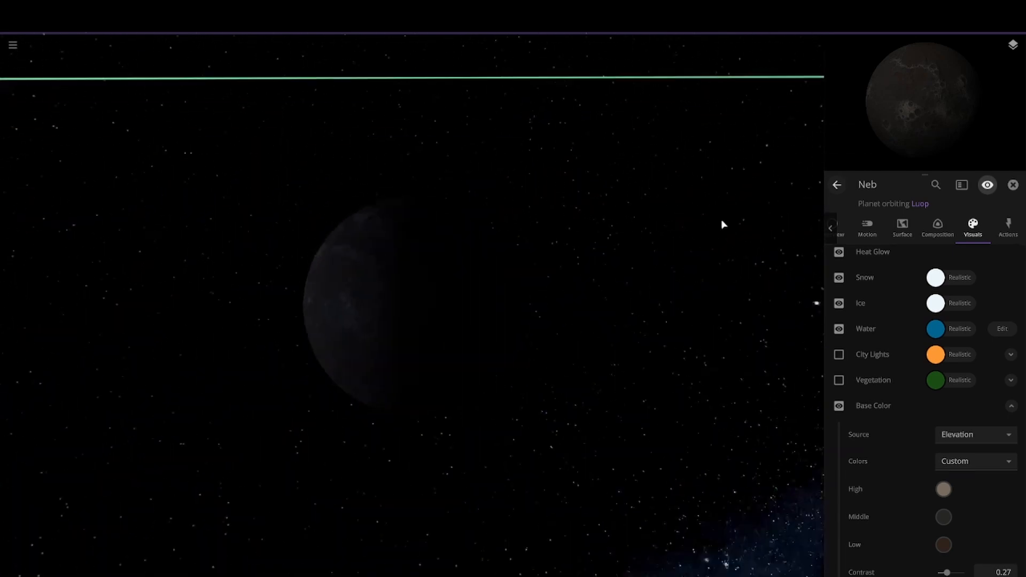
Set Neb's average temperature to 500 °C so its surface shows glowing red patches
left_click(840, 228)
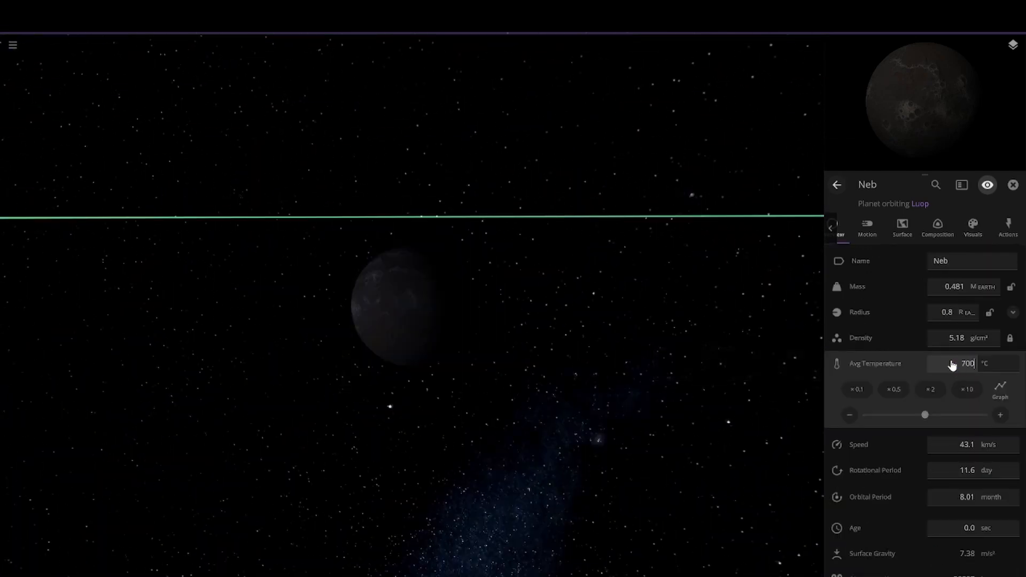
triple_click(969, 364)
type("400")
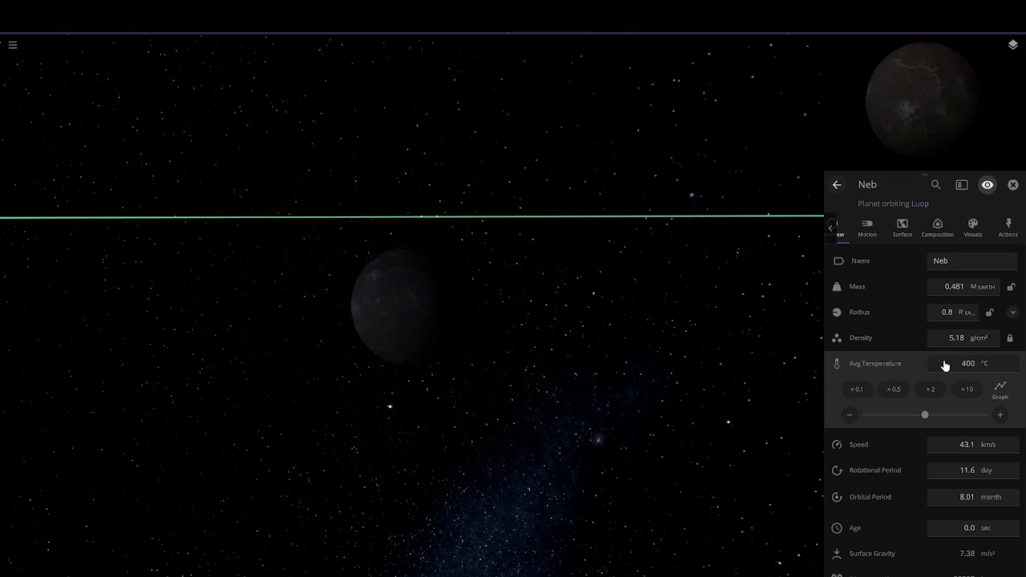
left_click(1000, 415)
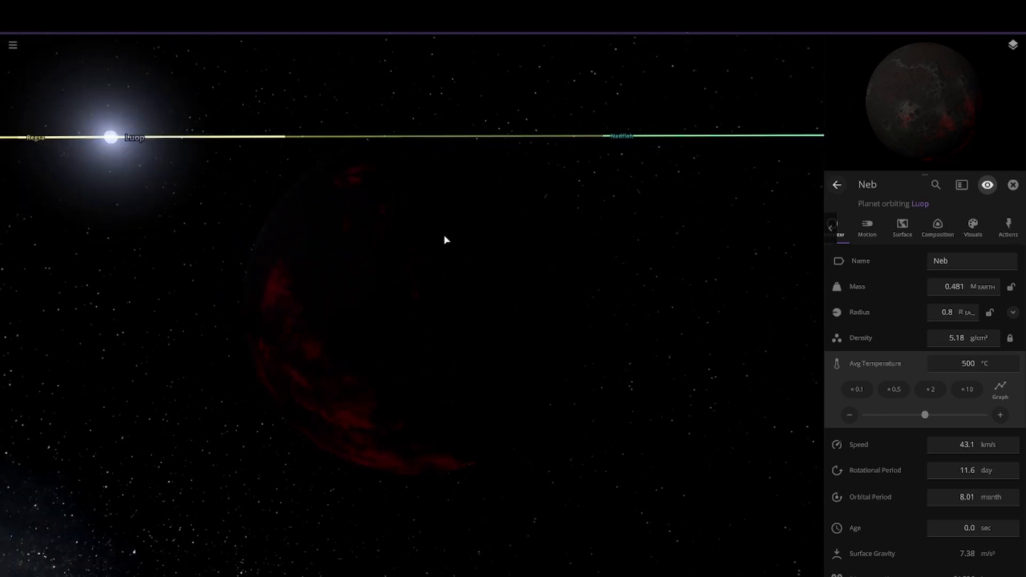
mouse_move(86, 190)
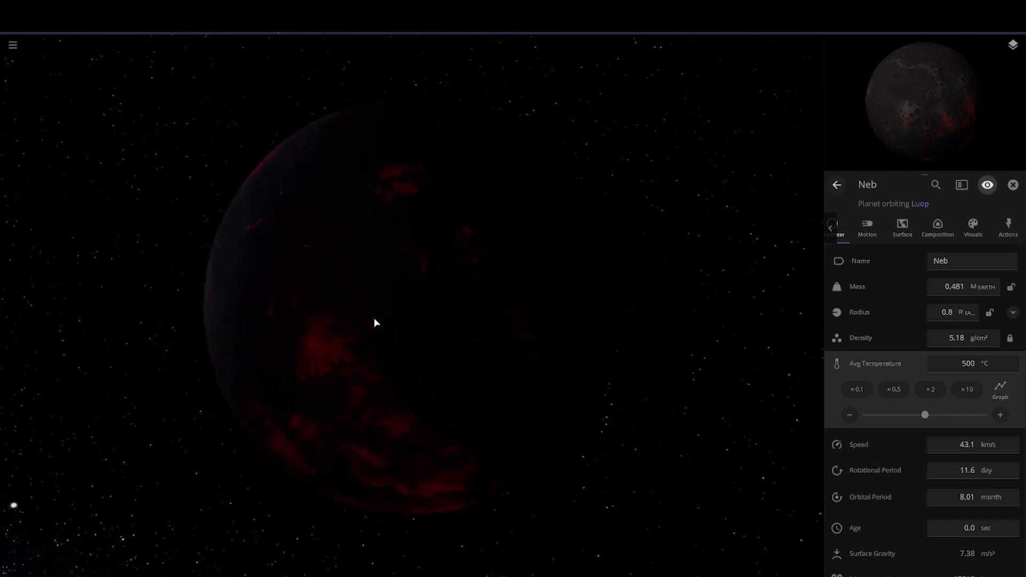
left_click(973, 228)
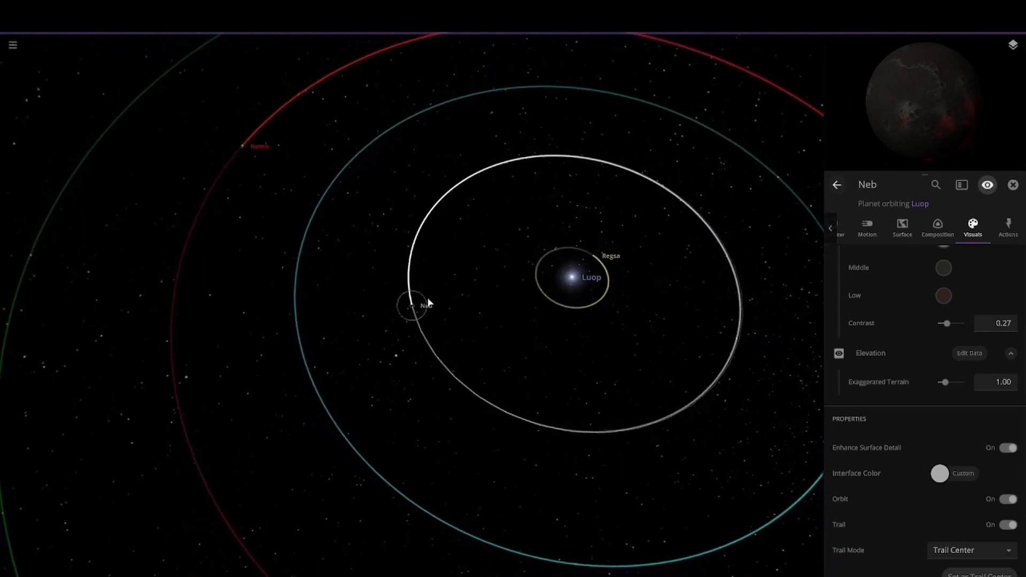
Review Neb's surface temperature details after the change
left_click(1012, 185)
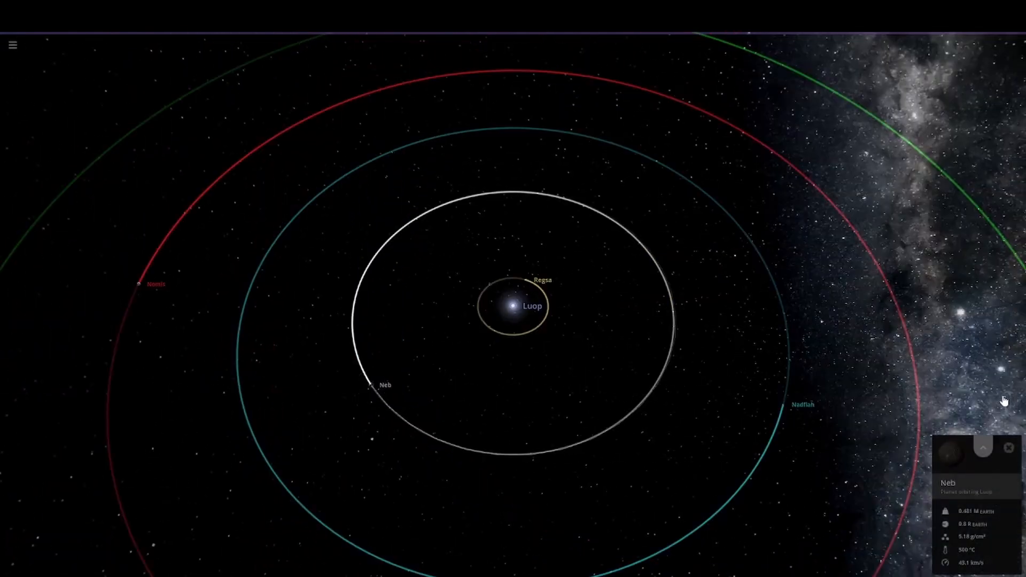
left_click(983, 447)
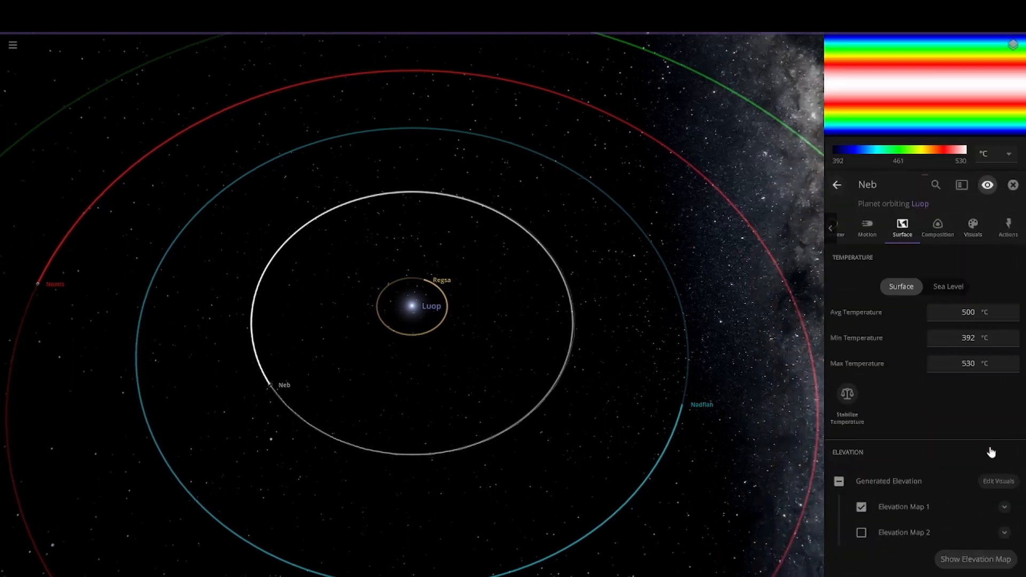
left_click(867, 226)
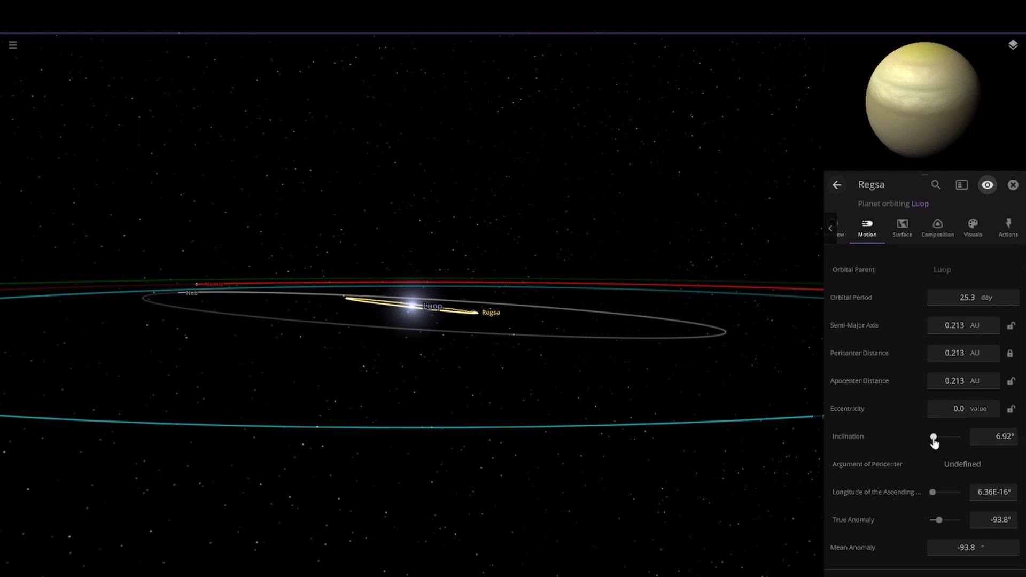
mouse_move(923, 448)
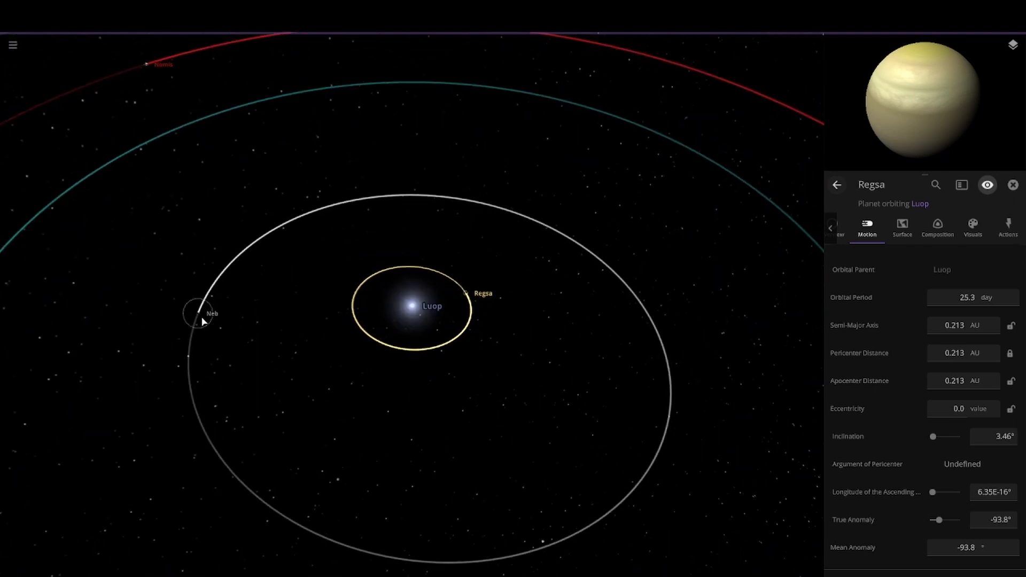
Incline Regsa's orbit to 3.46°, matching Neb's inclined orbit
left_click(196, 314)
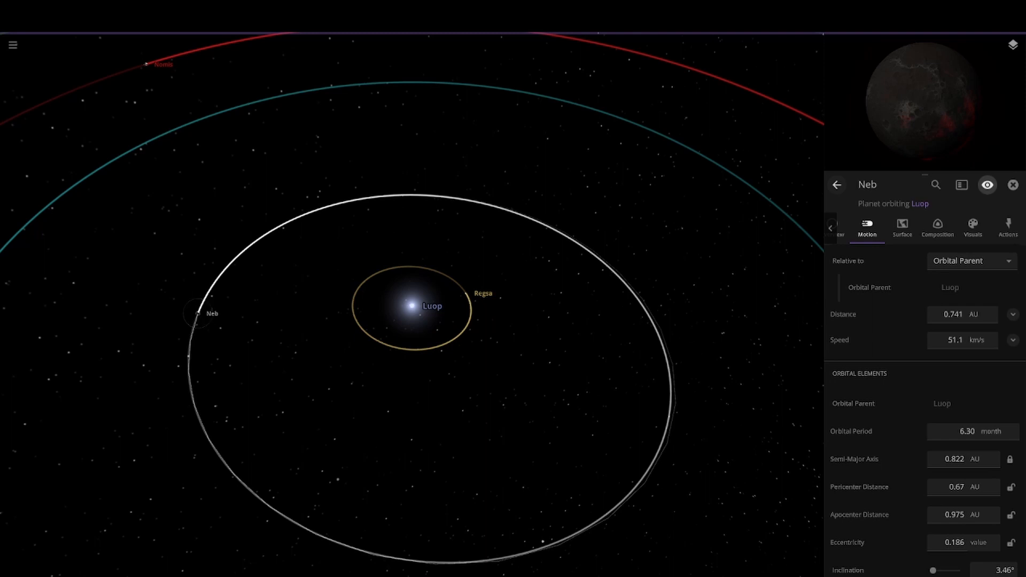
left_click(482, 293)
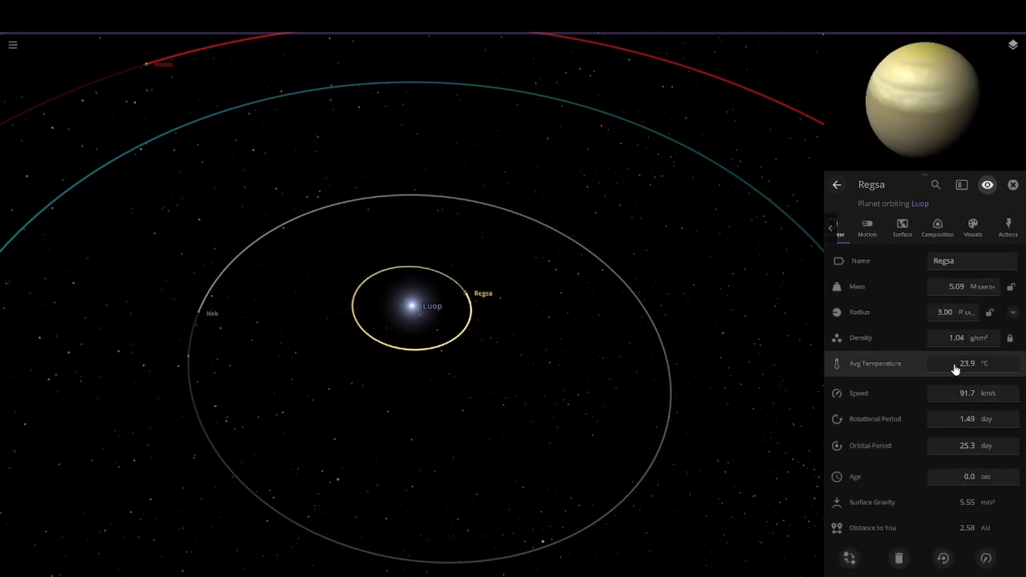
left_click(966, 363)
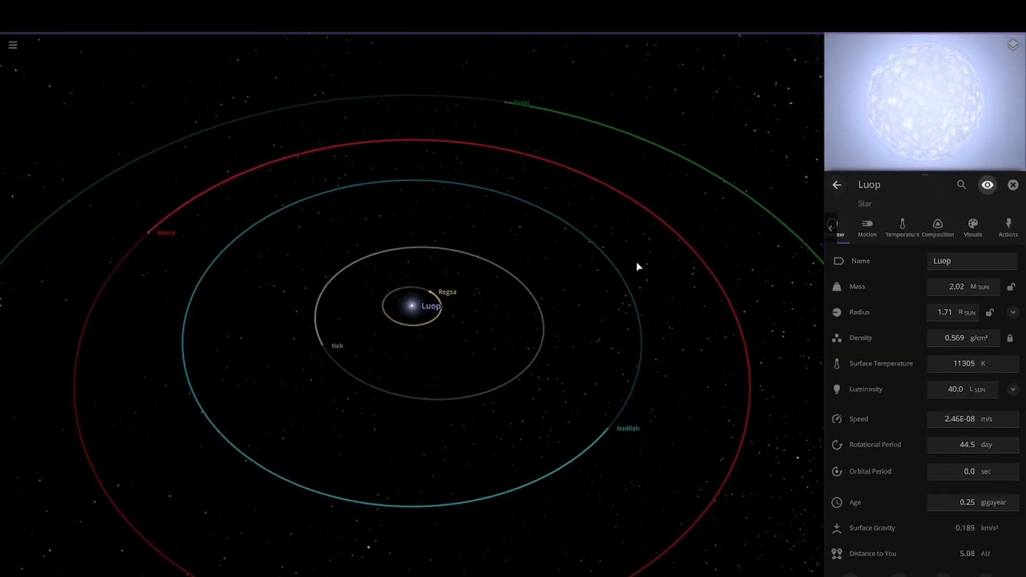
Save the simulation as Loup System, replacing the earlier saved copy
scroll("down", 3)
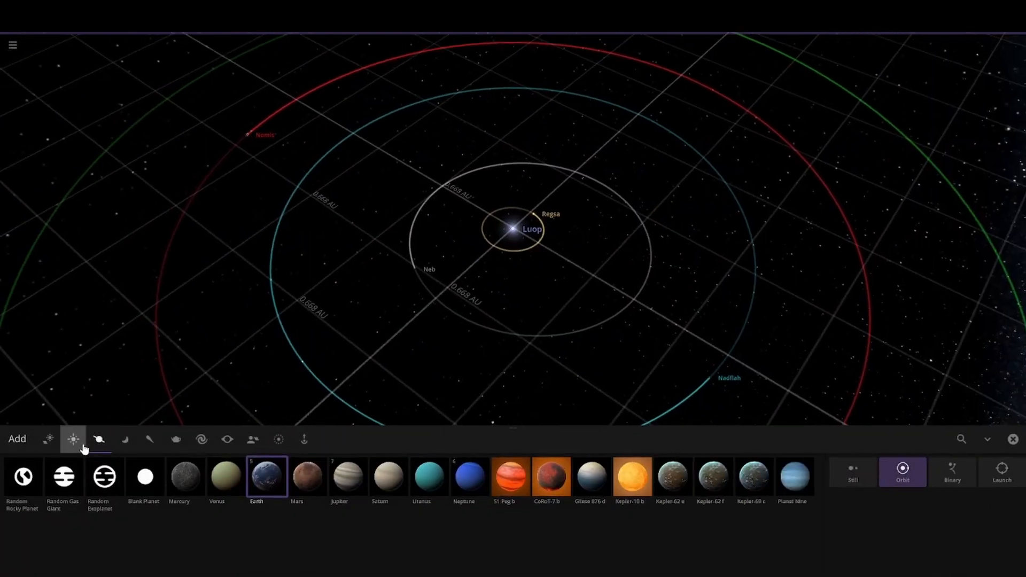
left_click(12, 45)
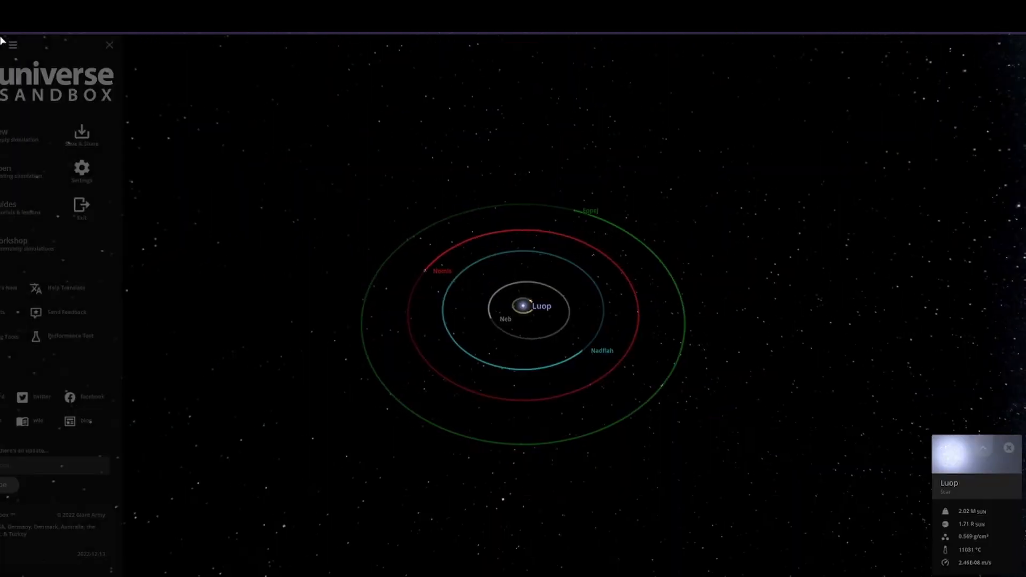
left_click(82, 132)
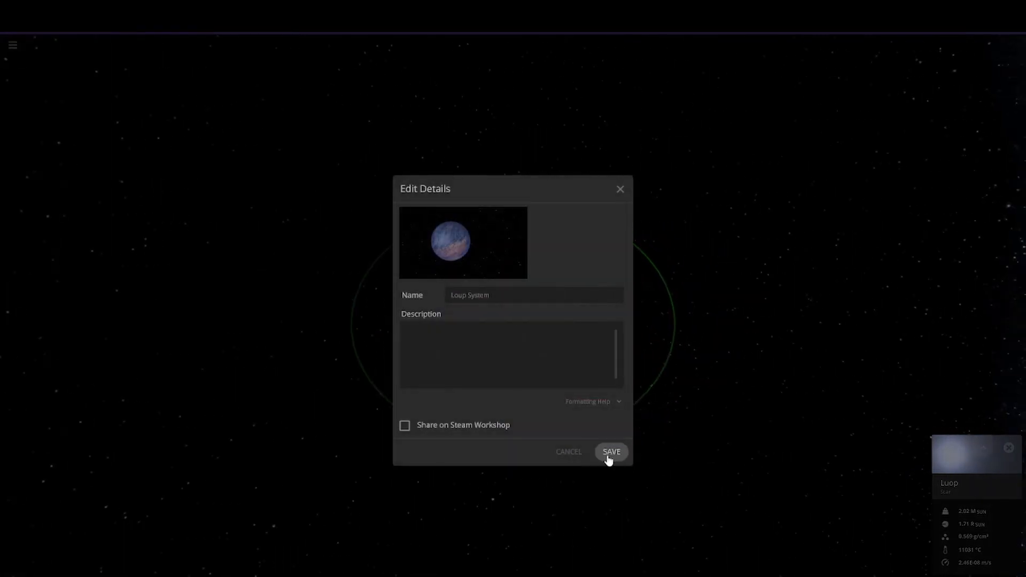
left_click(612, 452)
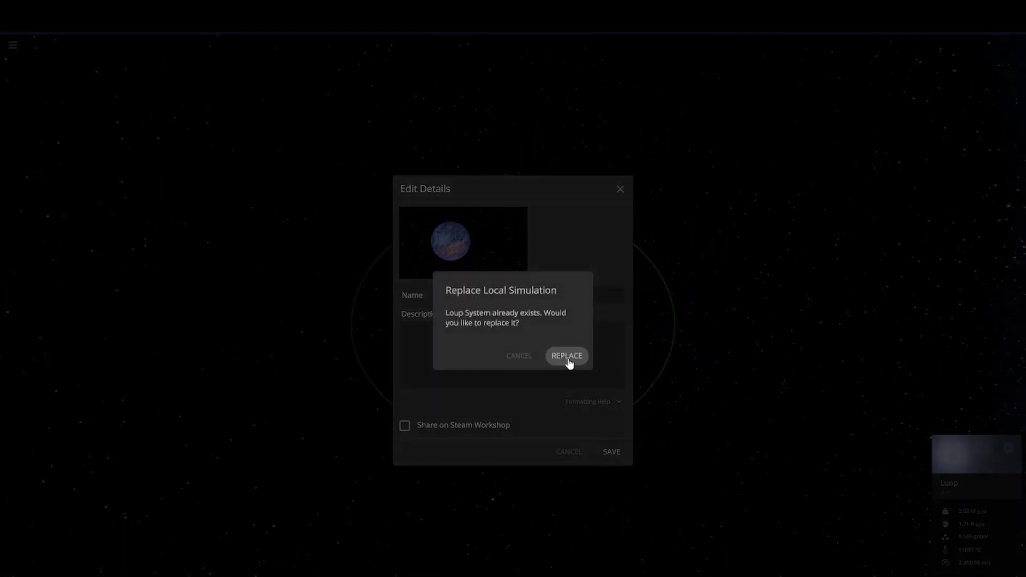
left_click(566, 355)
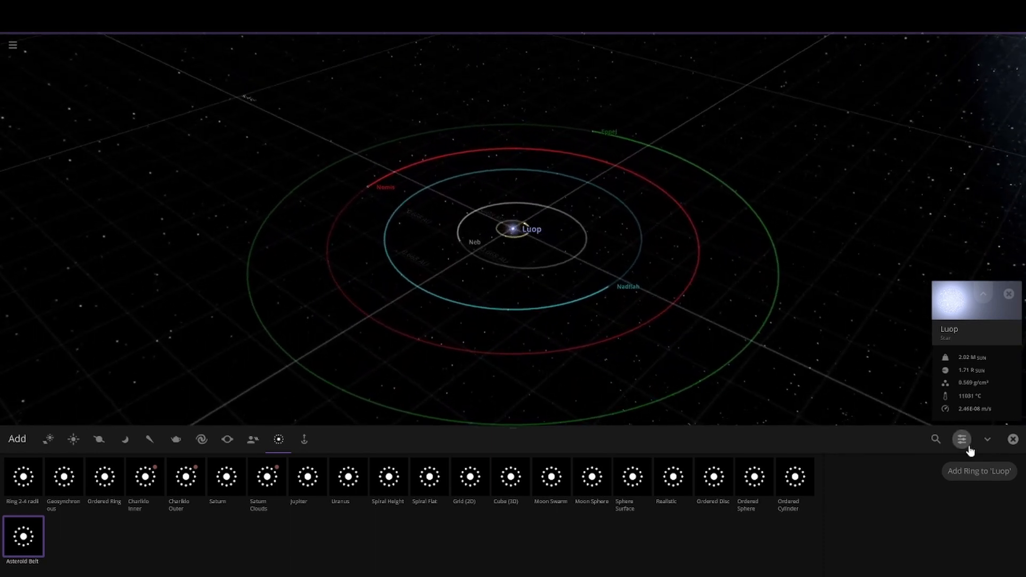
Add an asteroid belt around Luop with inner radius 4 AU and outer radius 8 AU
left_click(961, 440)
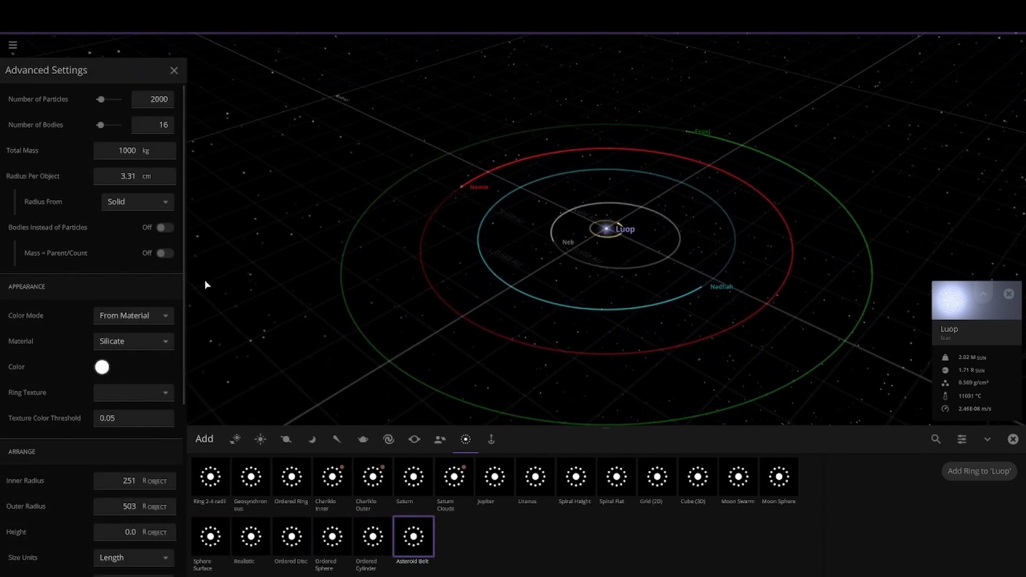
scroll("down", 3)
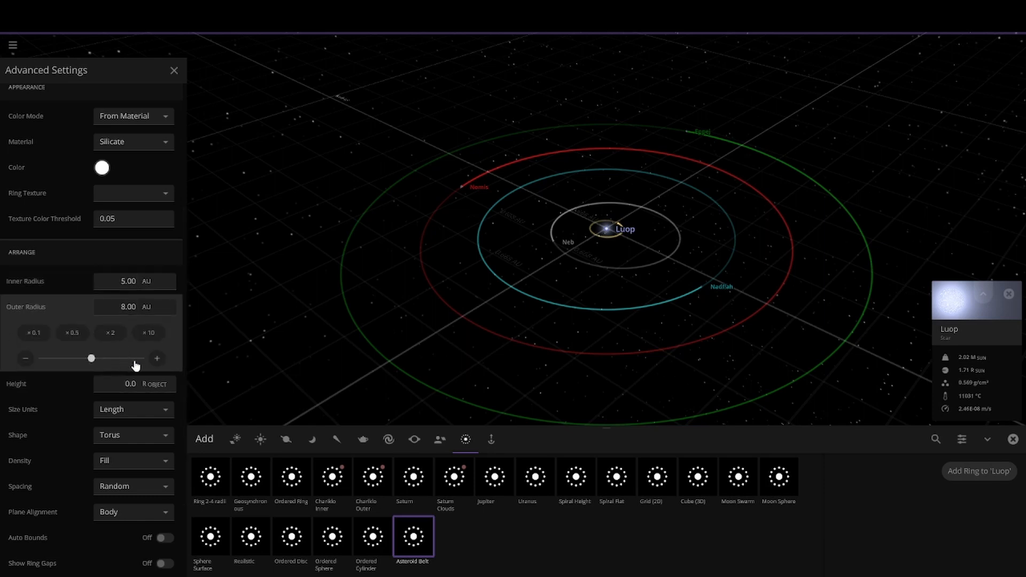
scroll("down", 3)
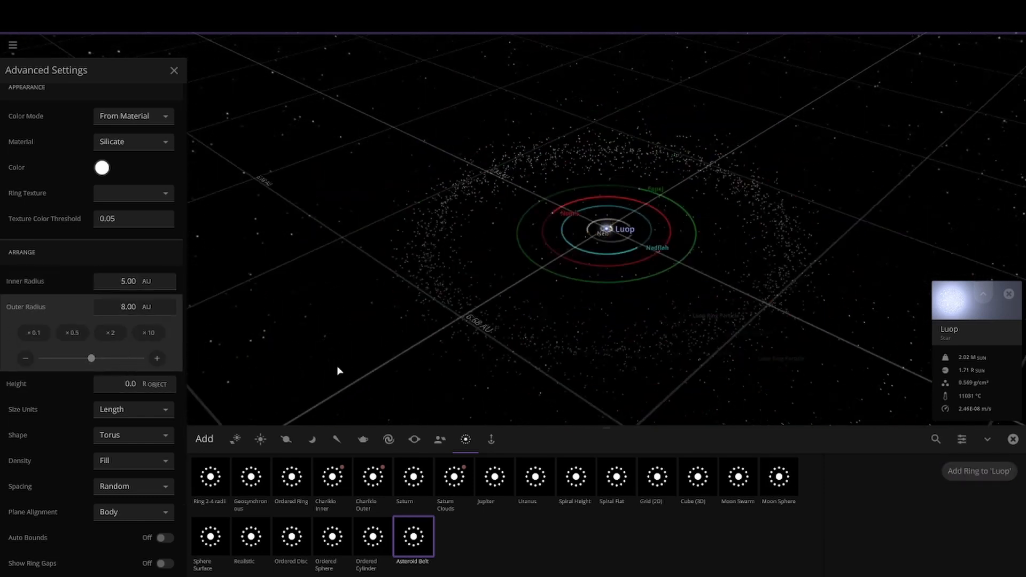
triple_click(127, 281)
type("4")
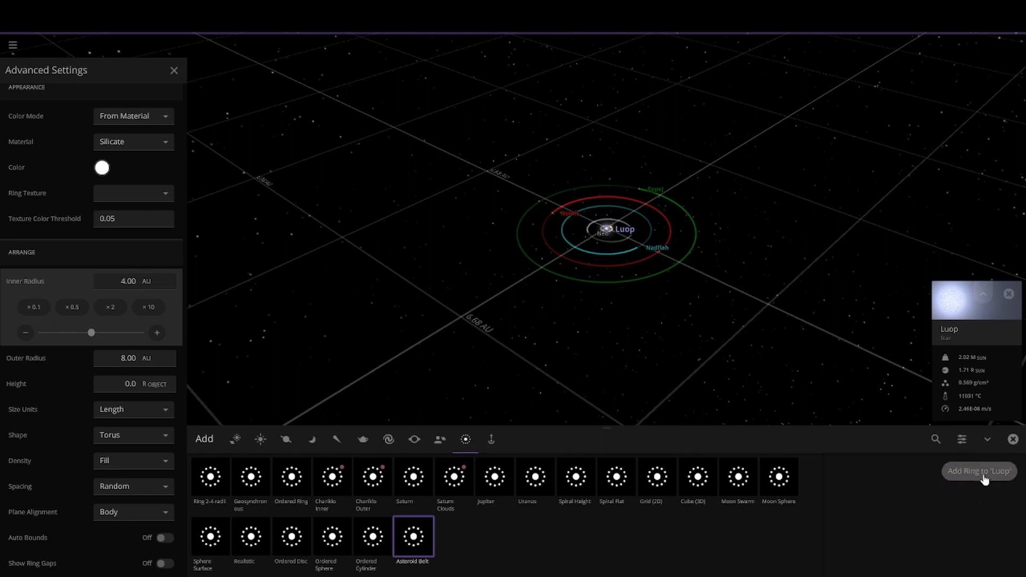
left_click(978, 472)
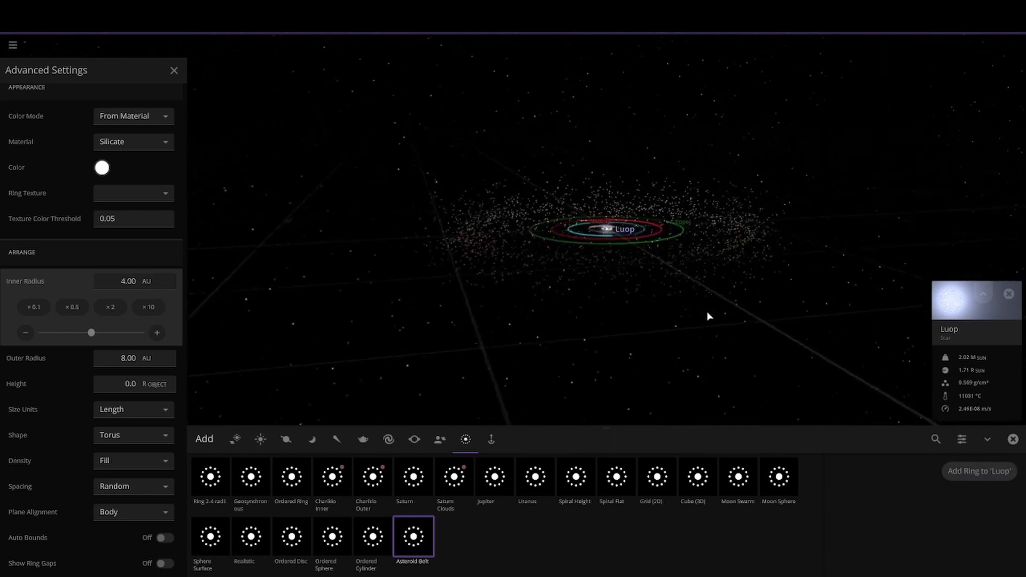